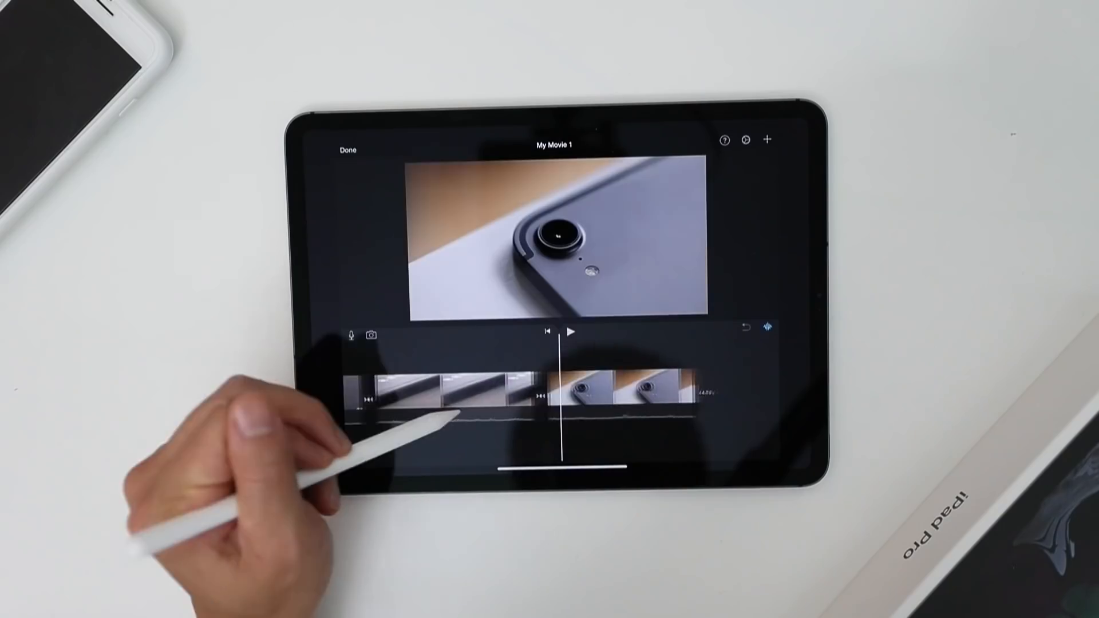
Step: Arrange the iPad Pro product clips on the My Movie 1 timeline
left_click(767, 140)
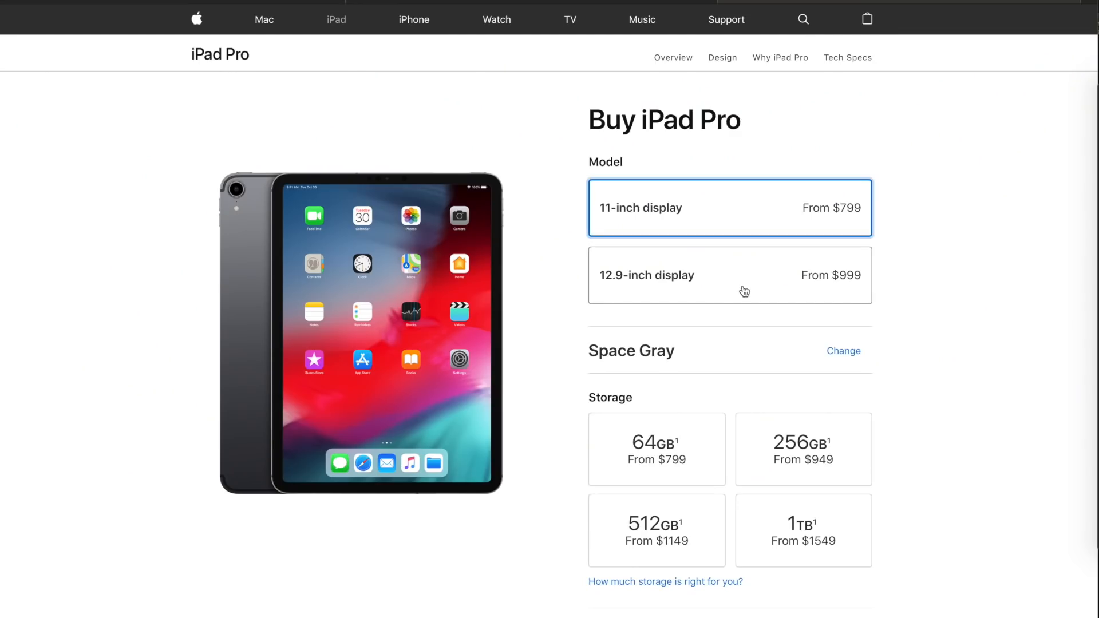
Step: Reveal the Silver and Space Gray finish choices and bring the storage tiers into view
left_click(844, 351)
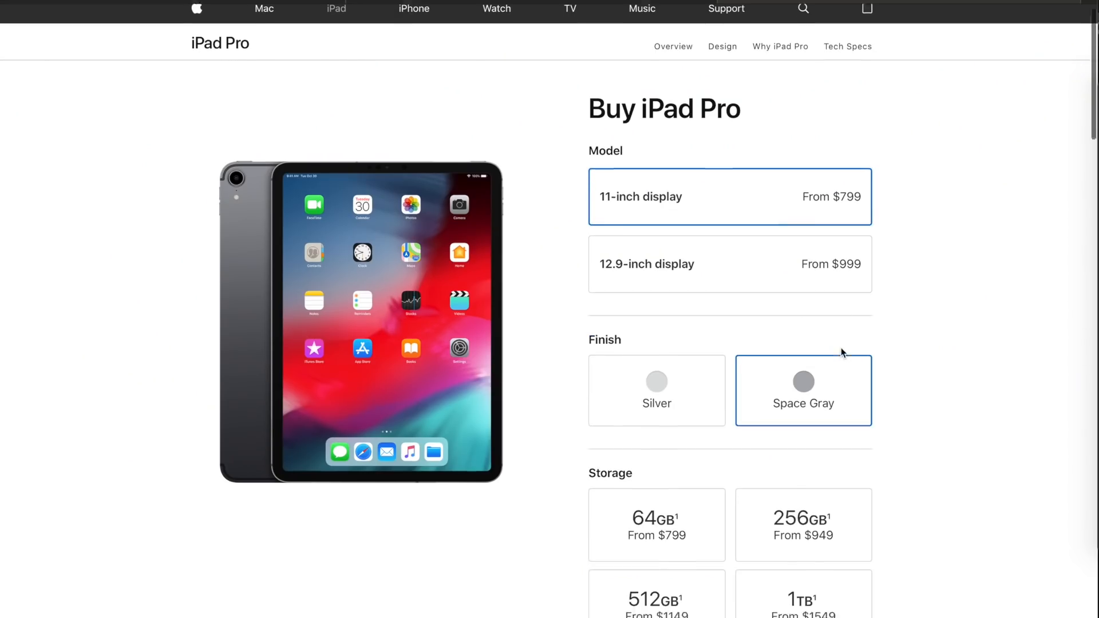
scroll("down", 3)
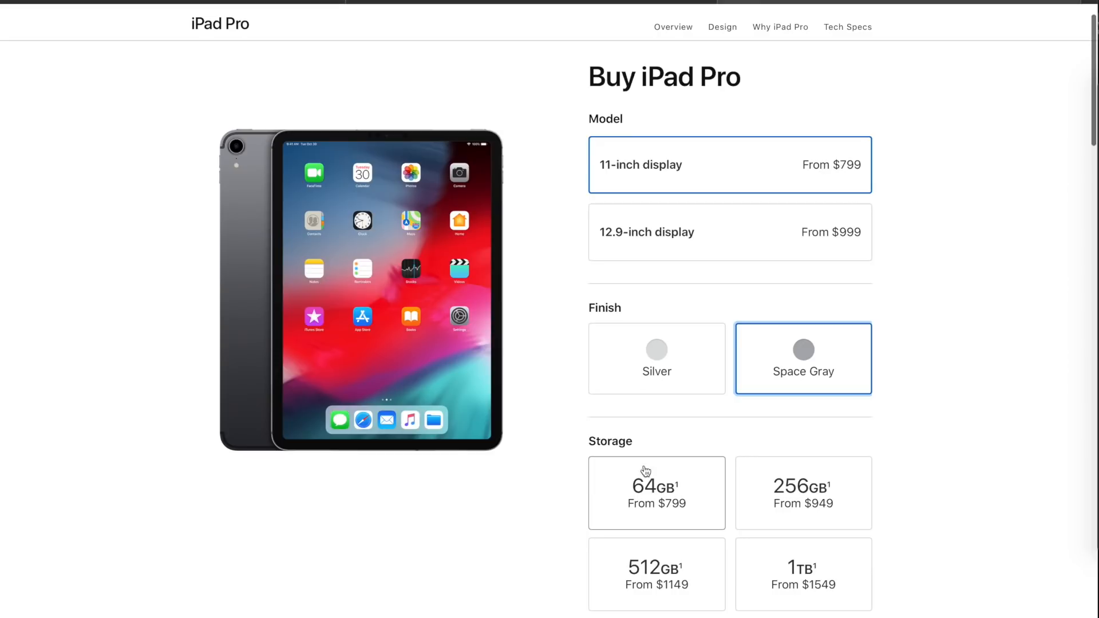
mouse_move(744, 583)
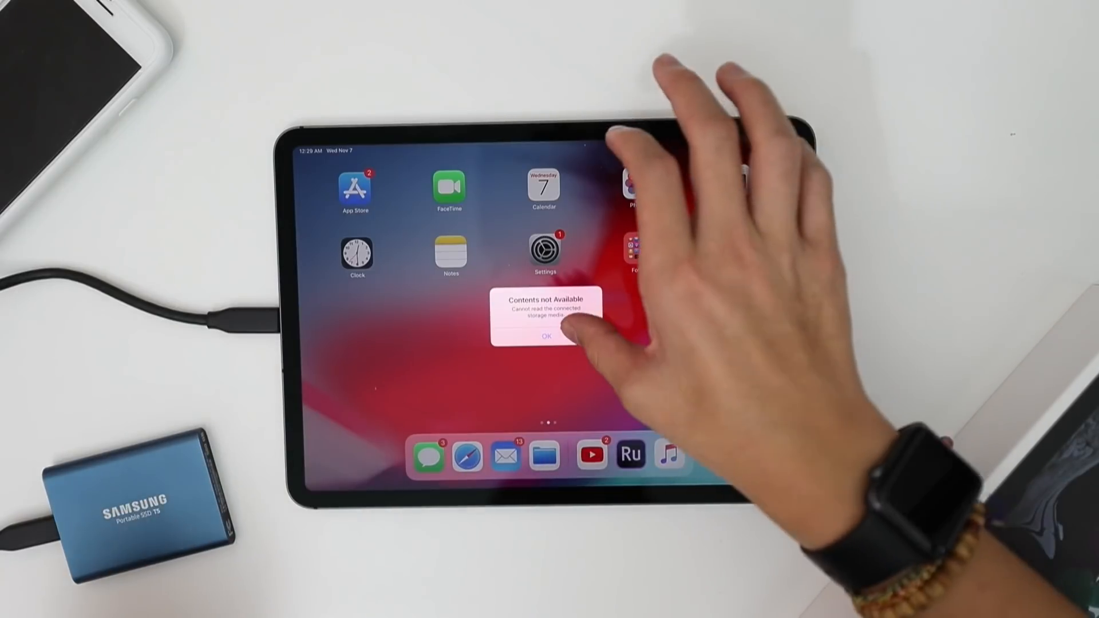
Step: Dismiss the Contents not Available alert for the unreadable storage media
left_click(545, 338)
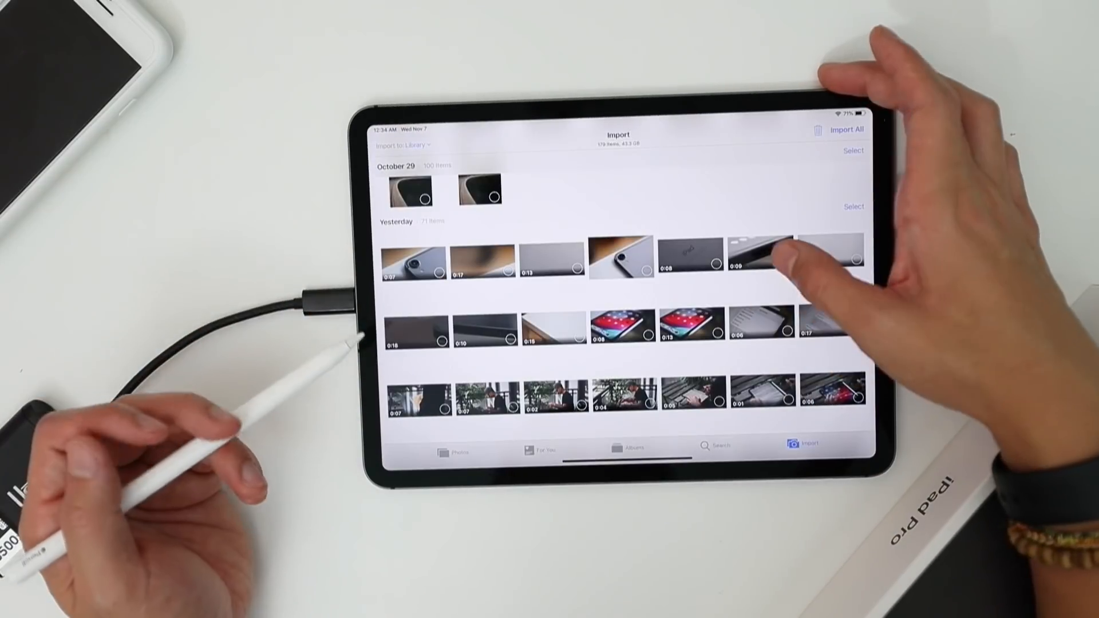
Step: Show the connected drive's clips in the Photos Import screen
left_click(410, 284)
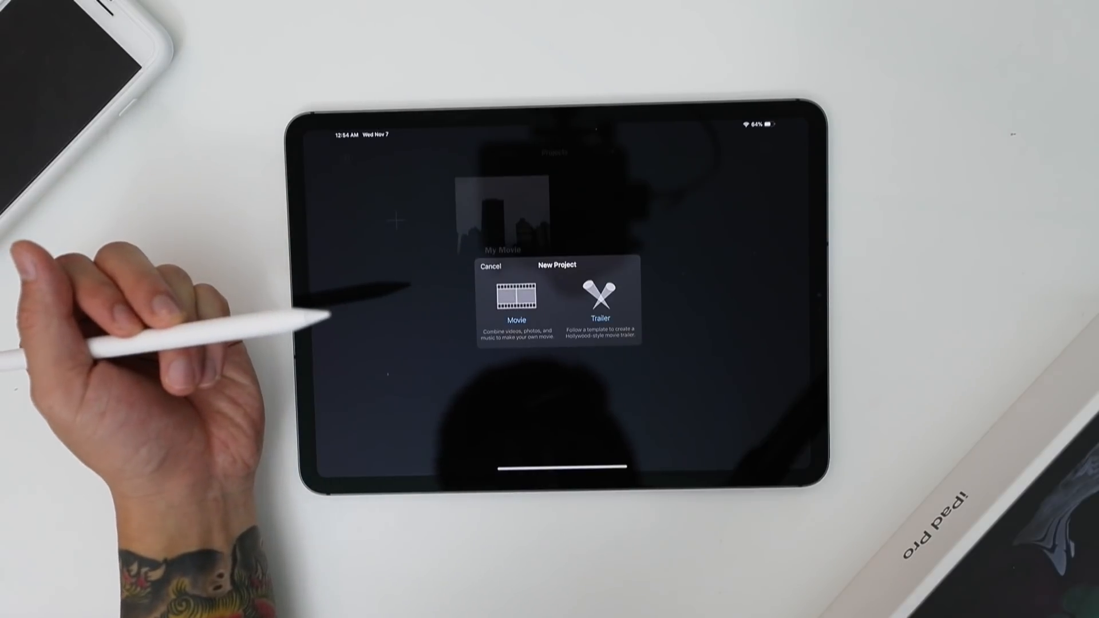
Step: Start a Movie and create it from the Nov 5, 2018 close-up product clips
left_click(516, 298)
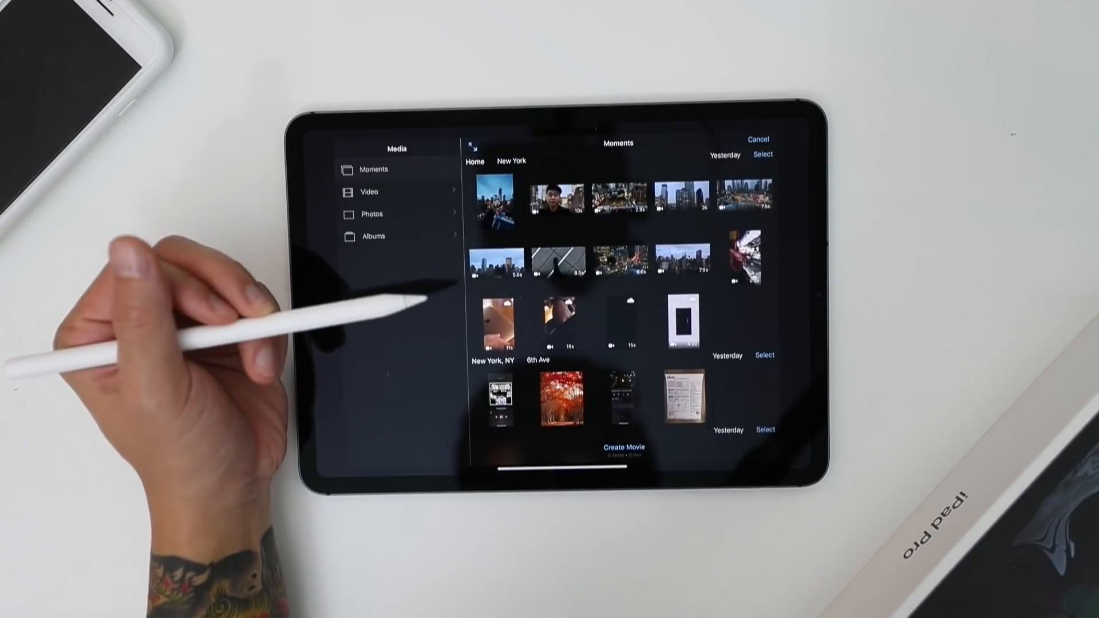
scroll("down", 3)
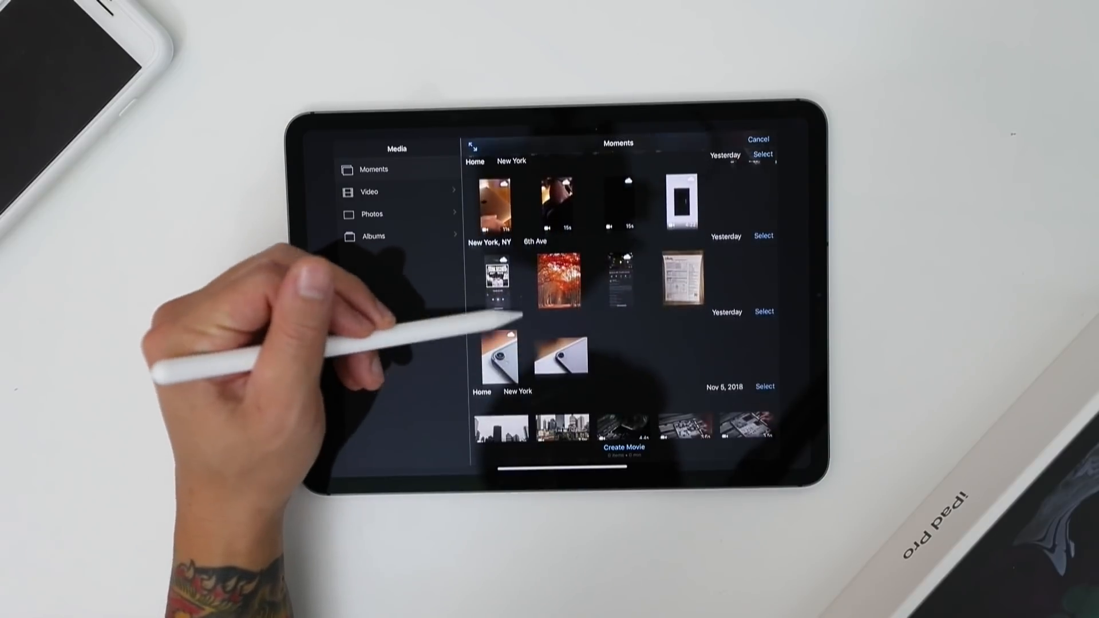
scroll("down", 3)
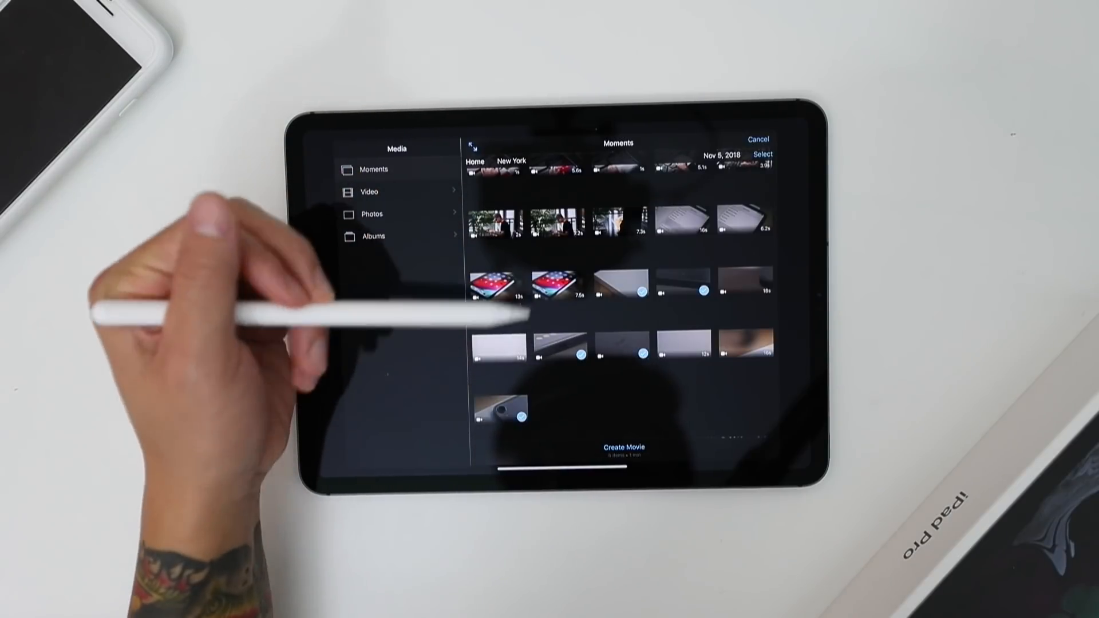
scroll("down", 3)
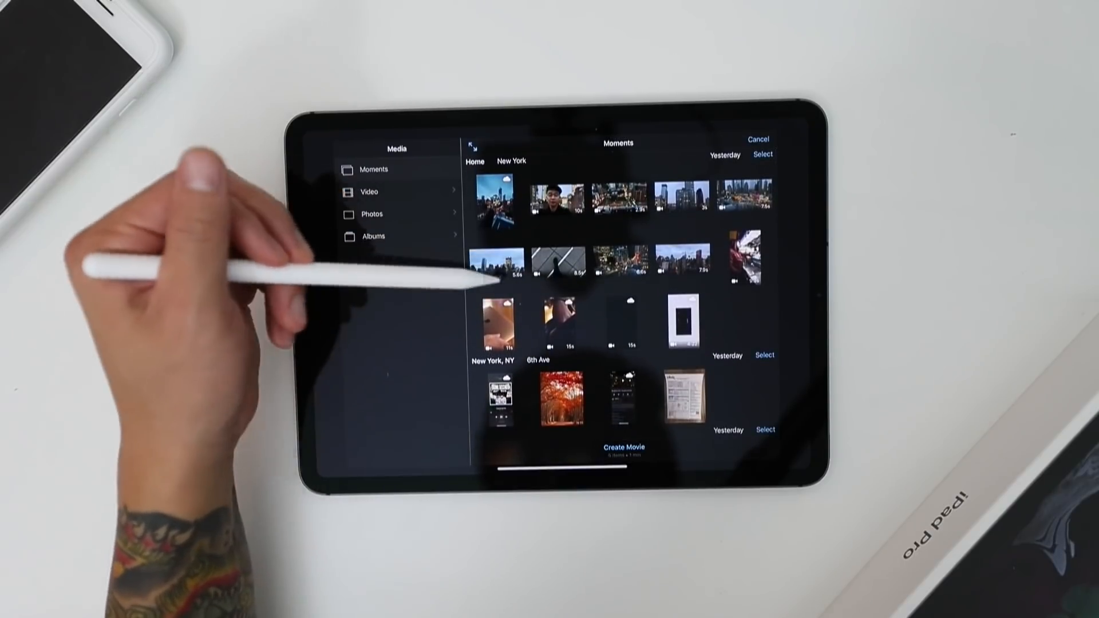
scroll("down", 3)
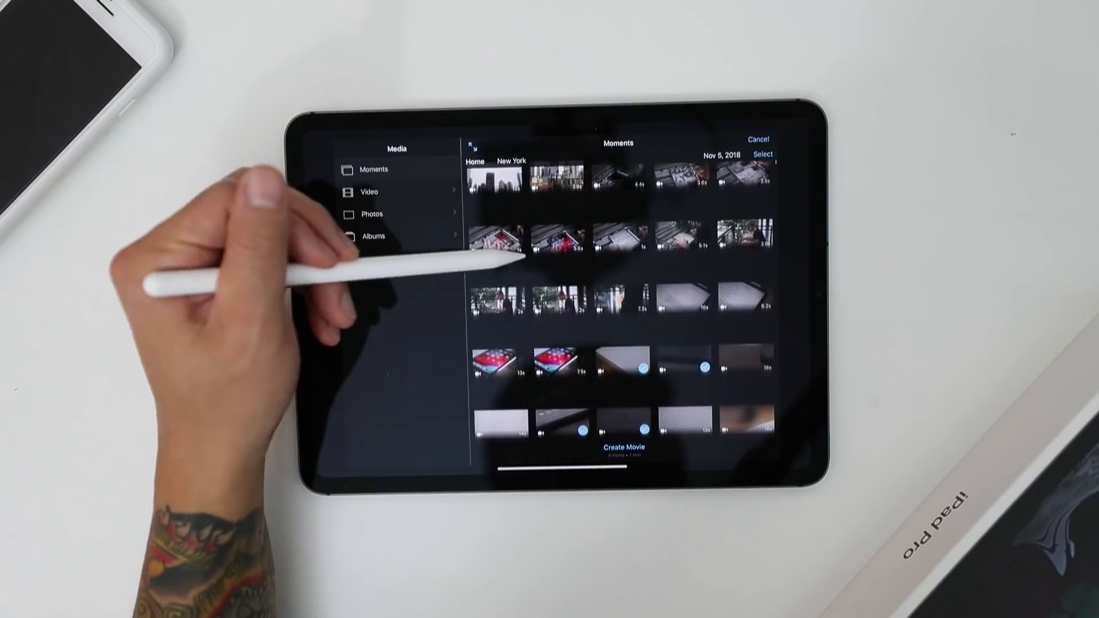
scroll("down", 3)
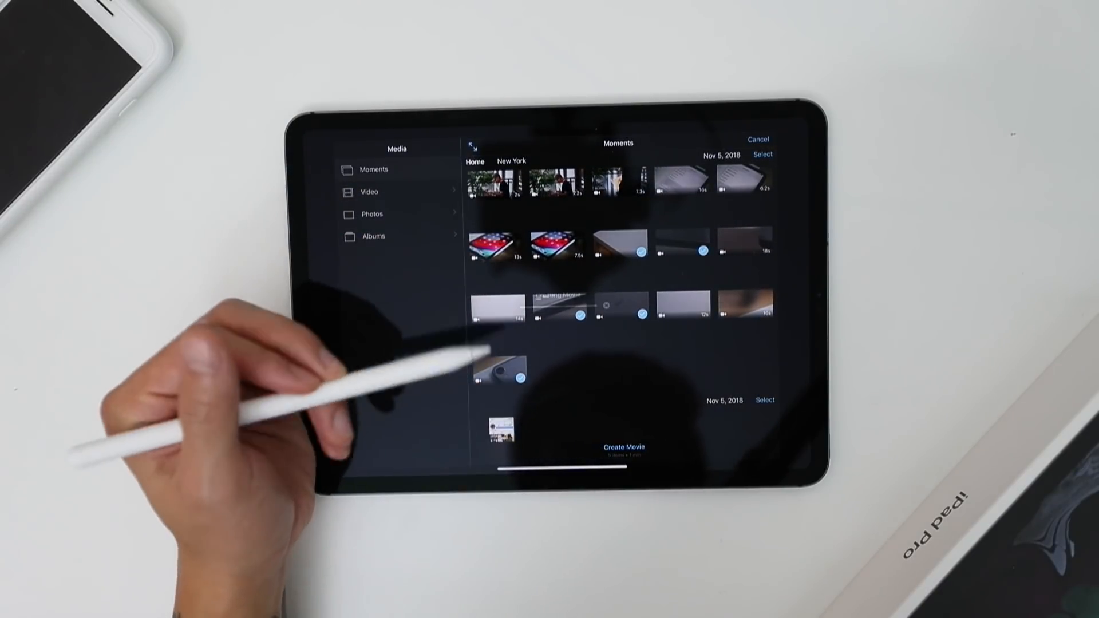
left_click(623, 448)
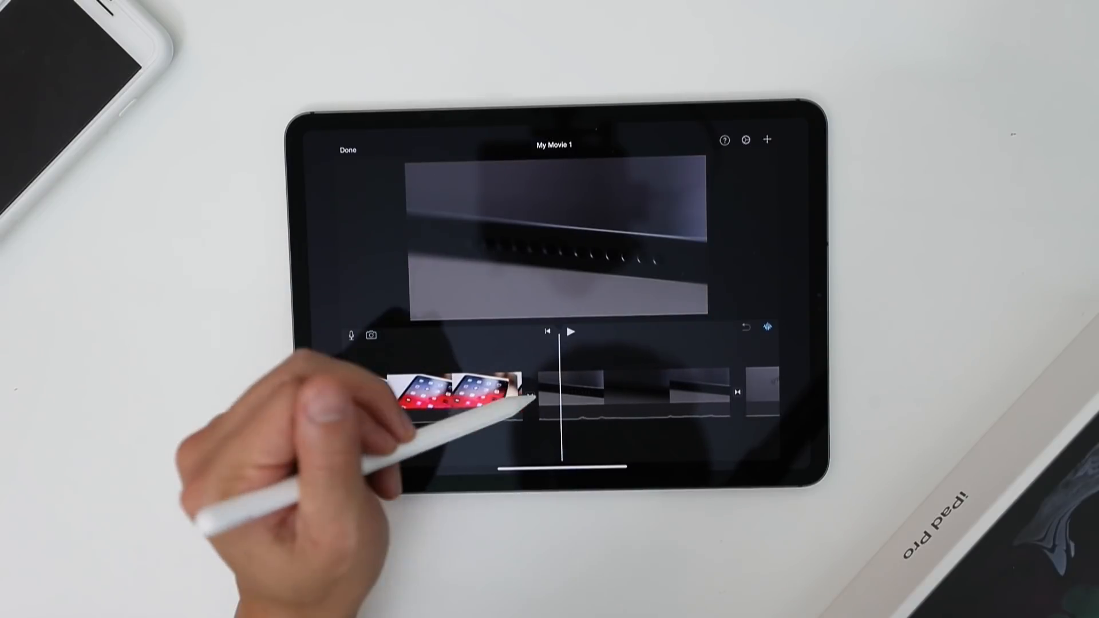
Step: Scrub My Movie 1 to the start and review the opening clip's editing actions
left_click(575, 375)
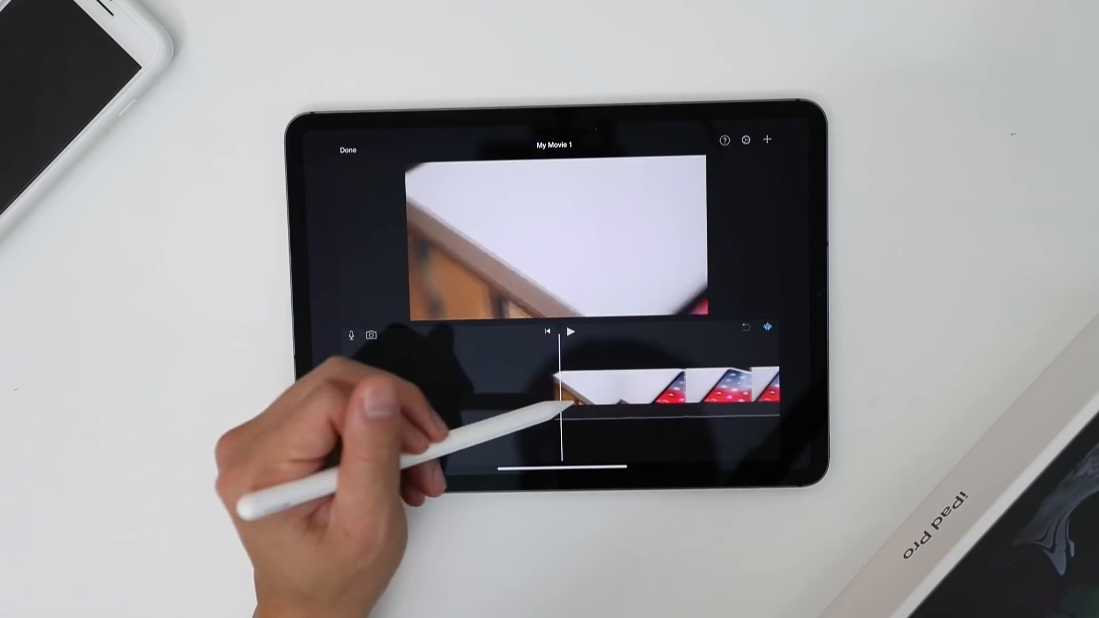
left_click(570, 332)
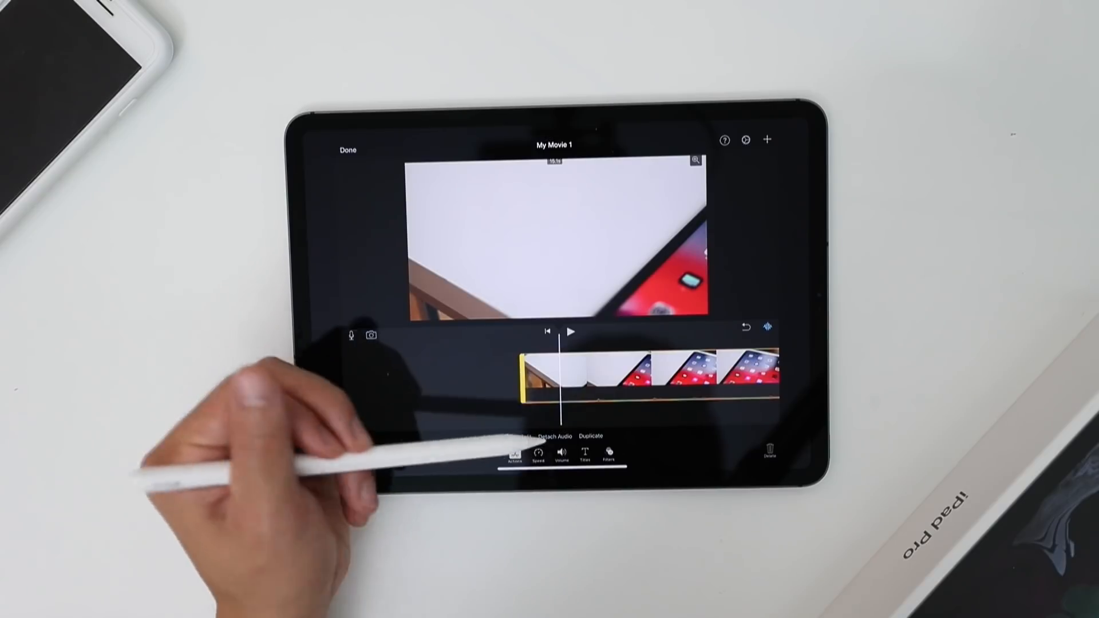
left_click(561, 455)
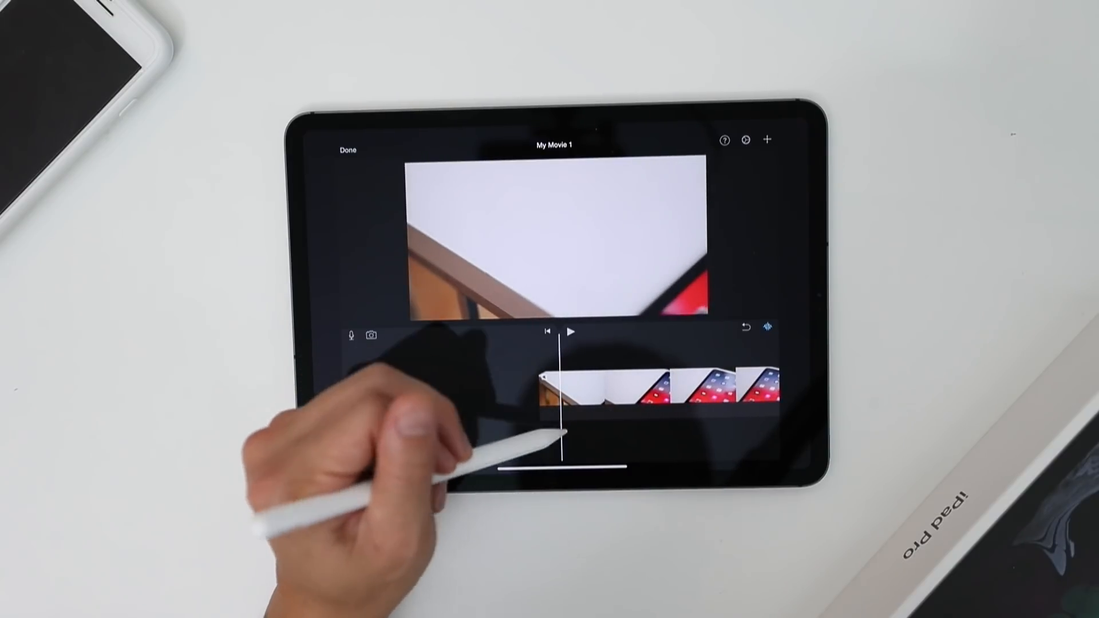
Step: Lower the iPad close-up clip's volume and show the transition options to the next clip
left_click(573, 332)
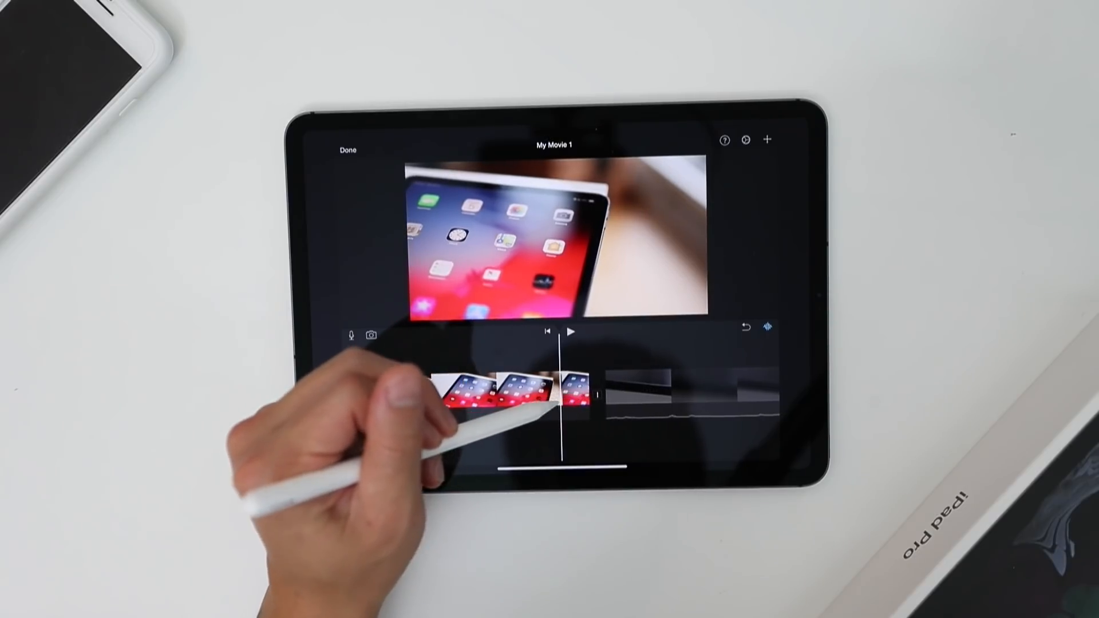
left_click(536, 390)
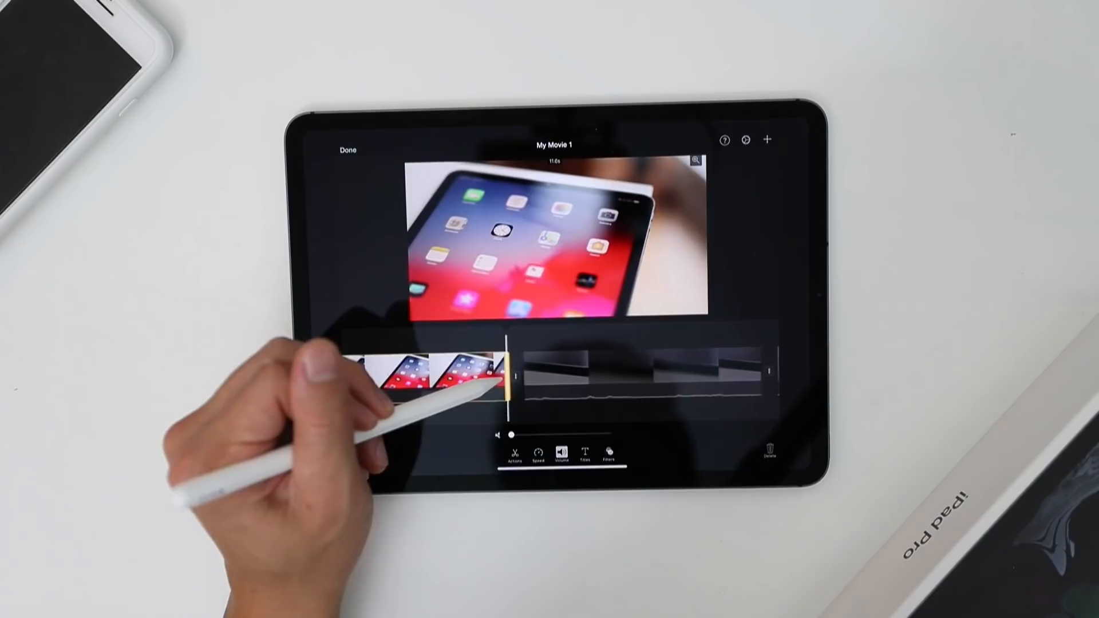
left_click_drag(509, 376, 498, 377)
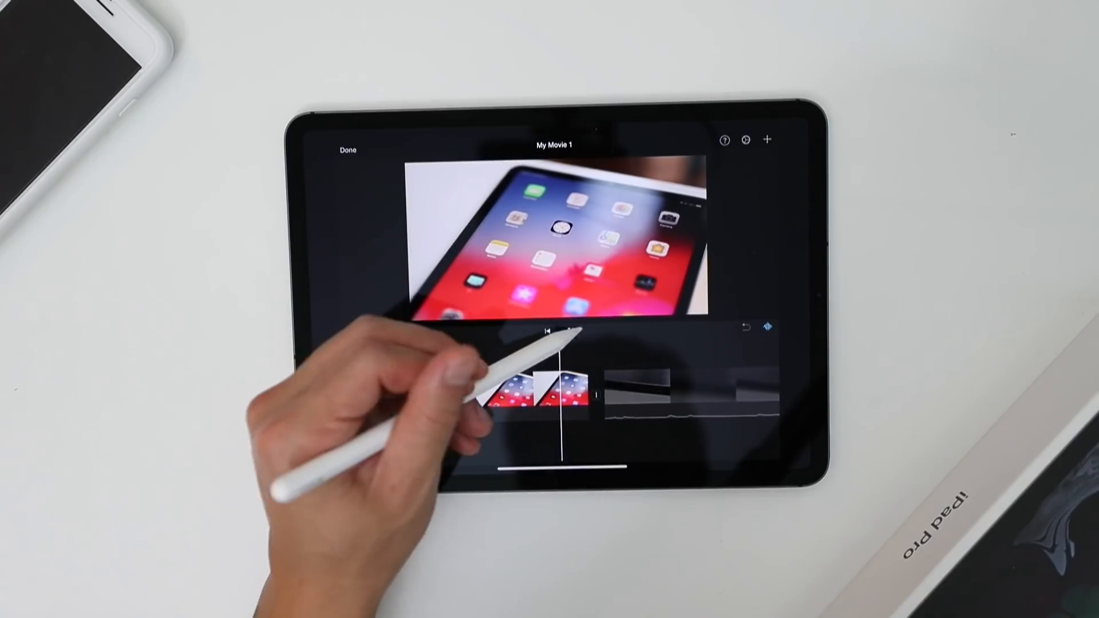
left_click(568, 379)
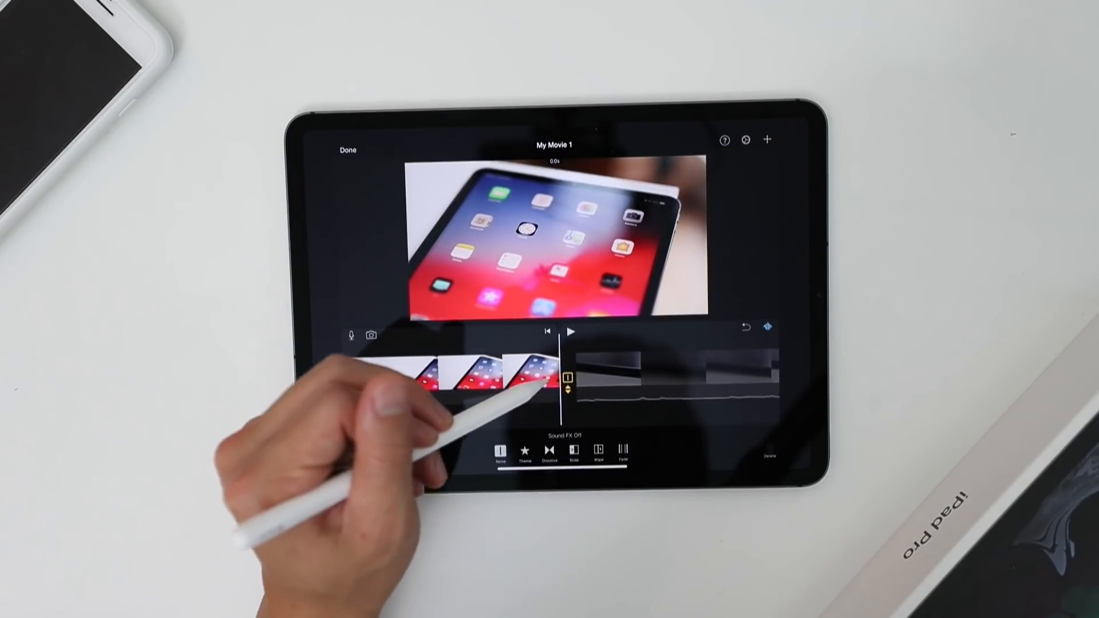
left_click(491, 379)
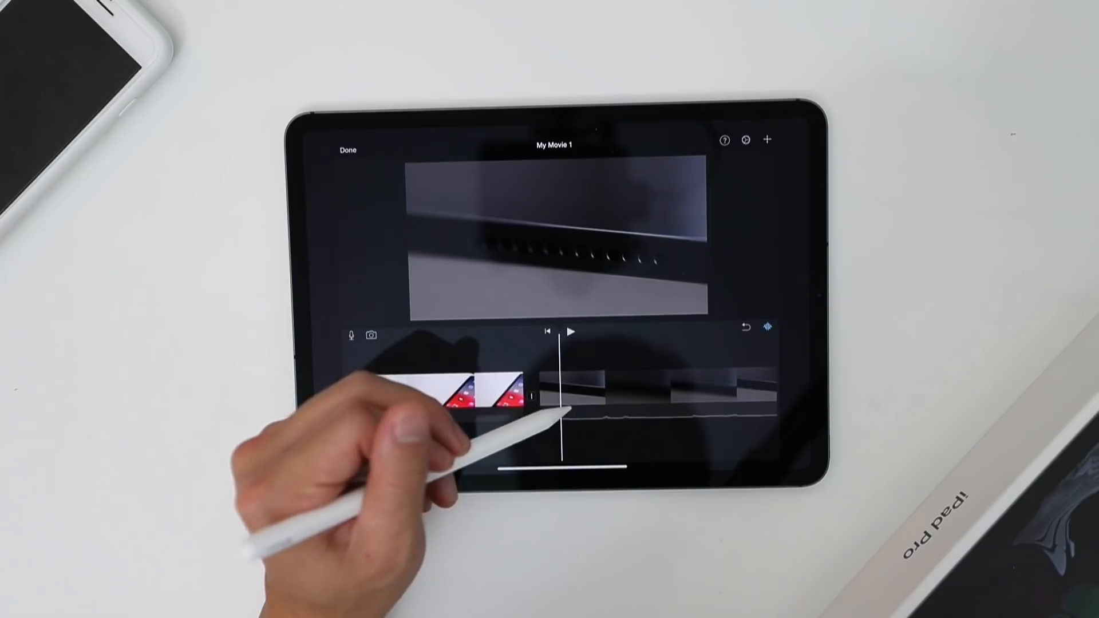
Step: Mute the dark close-up clip that follows the iPad screen footage
left_click(660, 379)
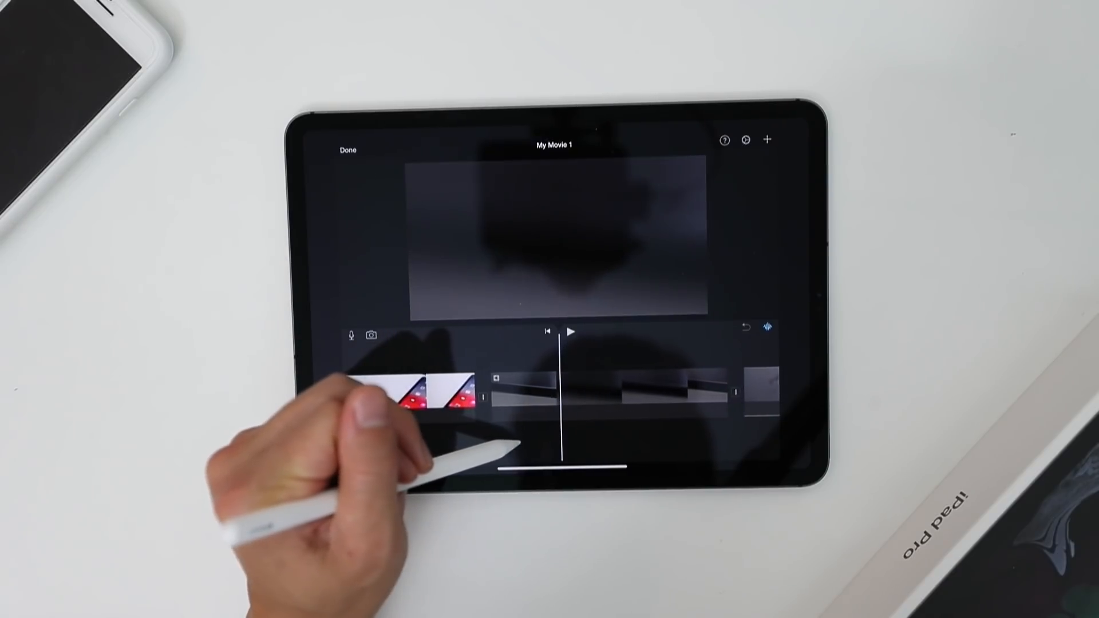
left_click(611, 390)
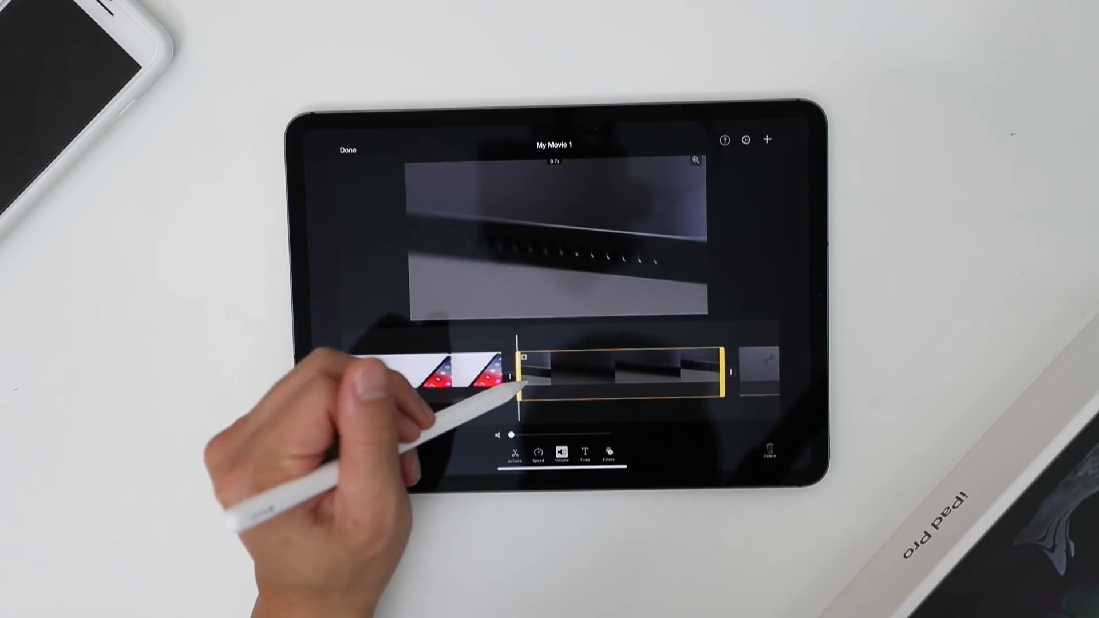
left_click_drag(518, 379, 551, 379)
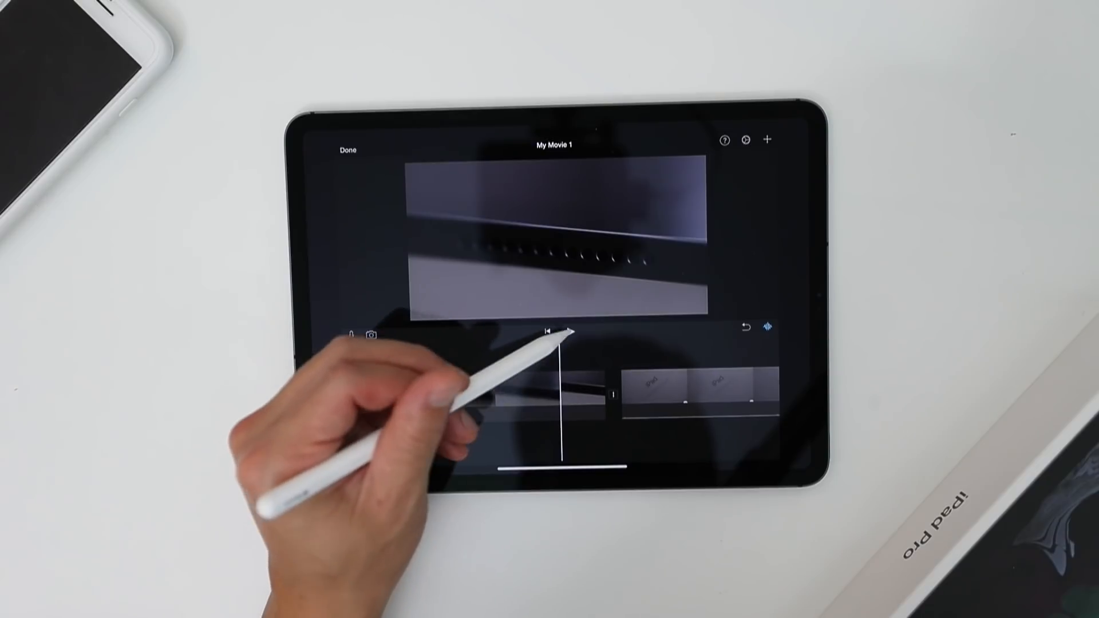
Step: Review playback and mute the dark clip just before the iPad box footage
left_click(570, 332)
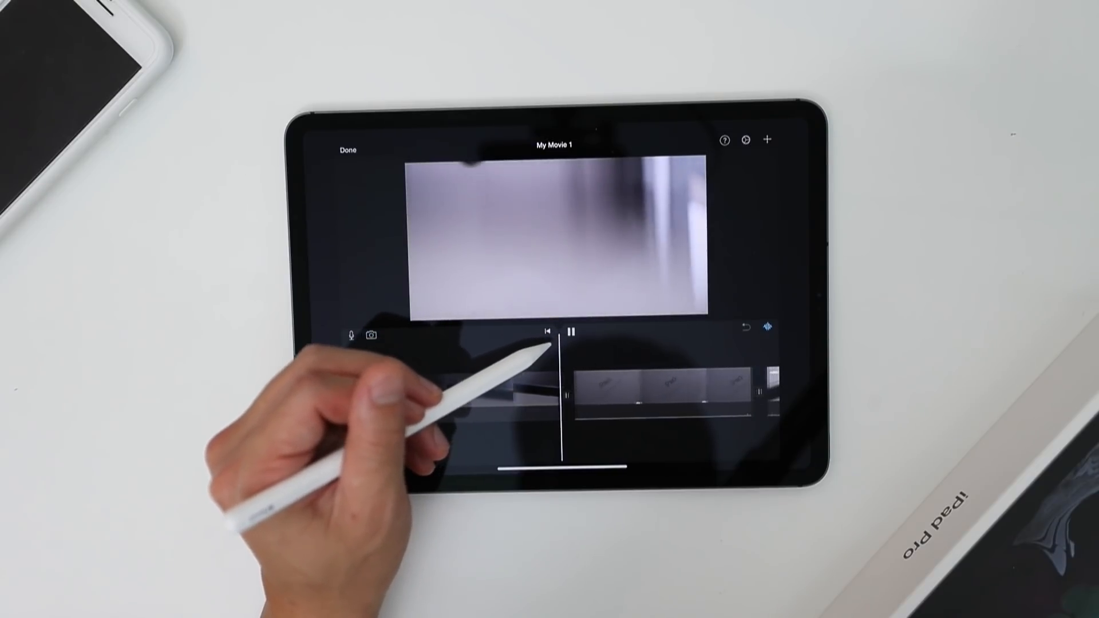
left_click(572, 331)
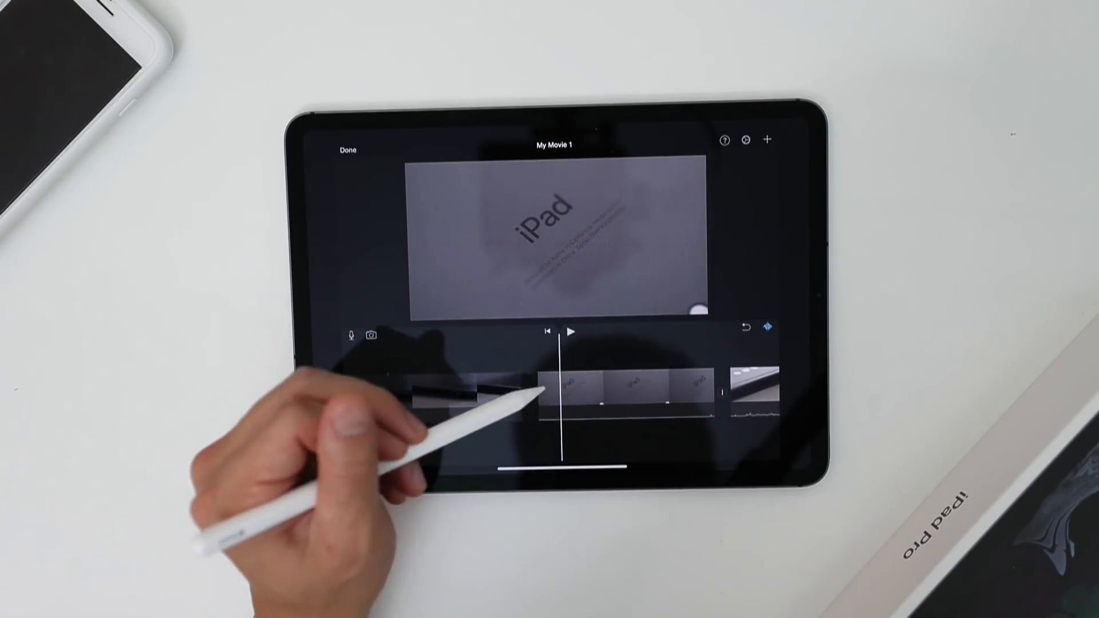
left_click(628, 386)
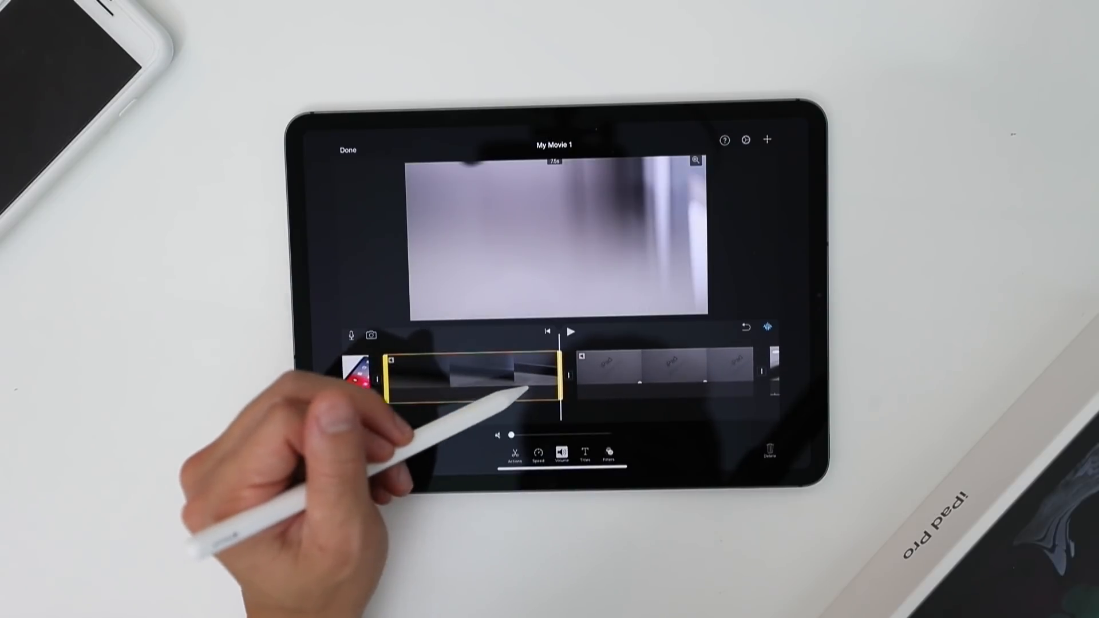
left_click(566, 376)
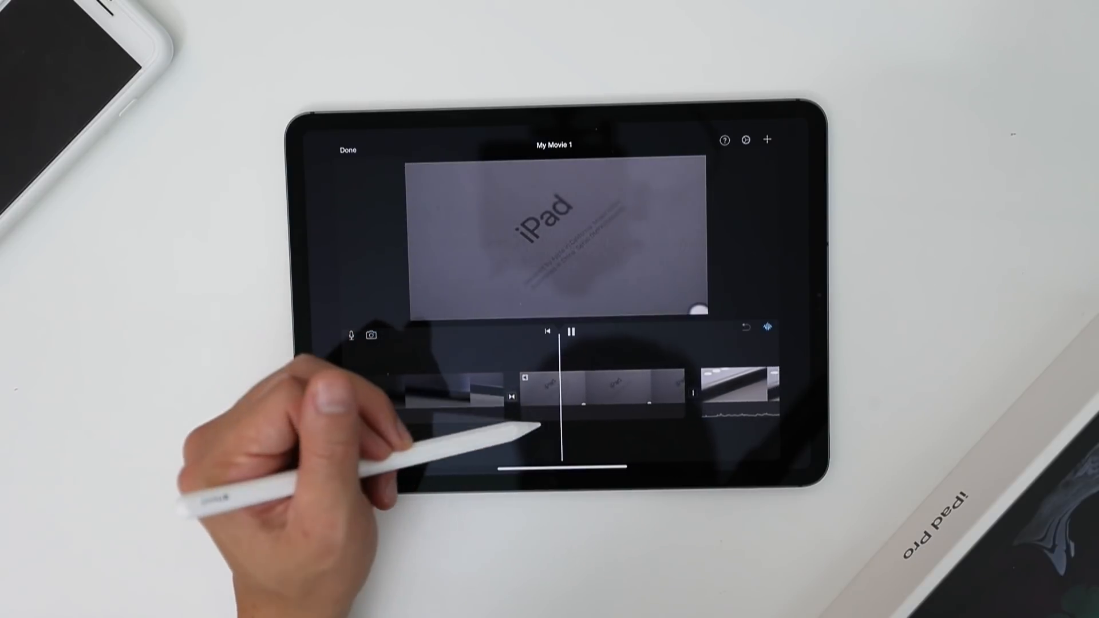
left_click(572, 331)
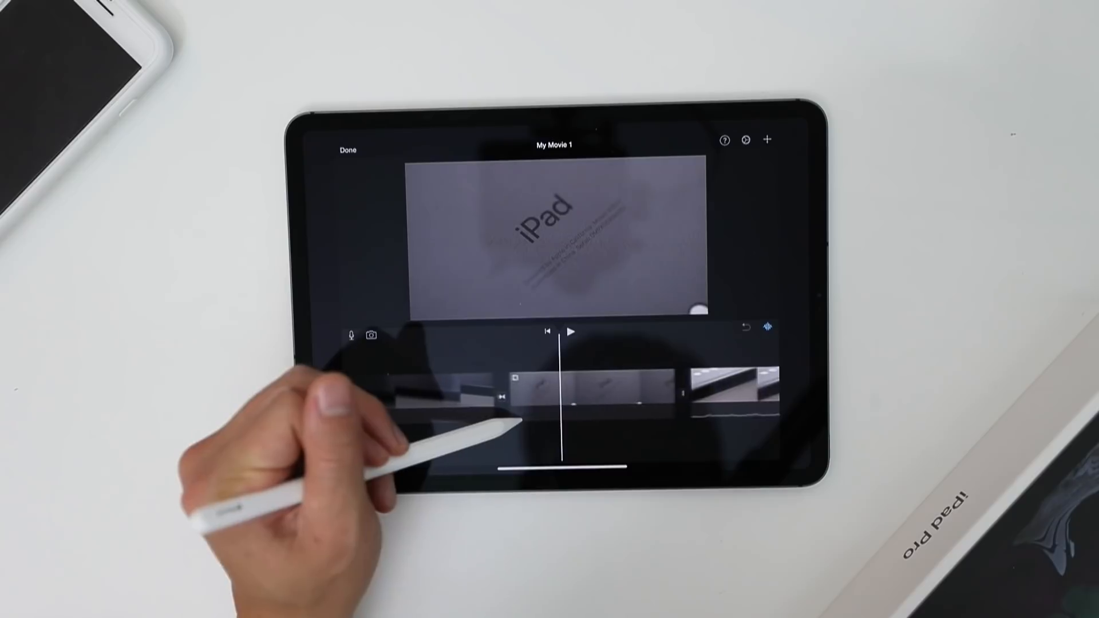
left_click(624, 379)
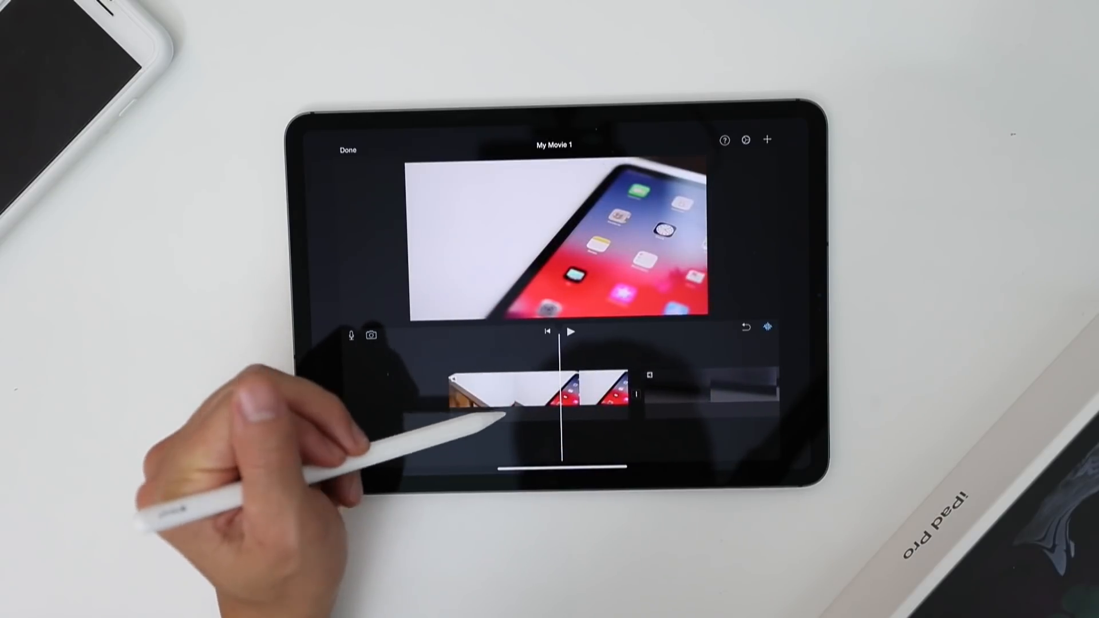
left_click(512, 389)
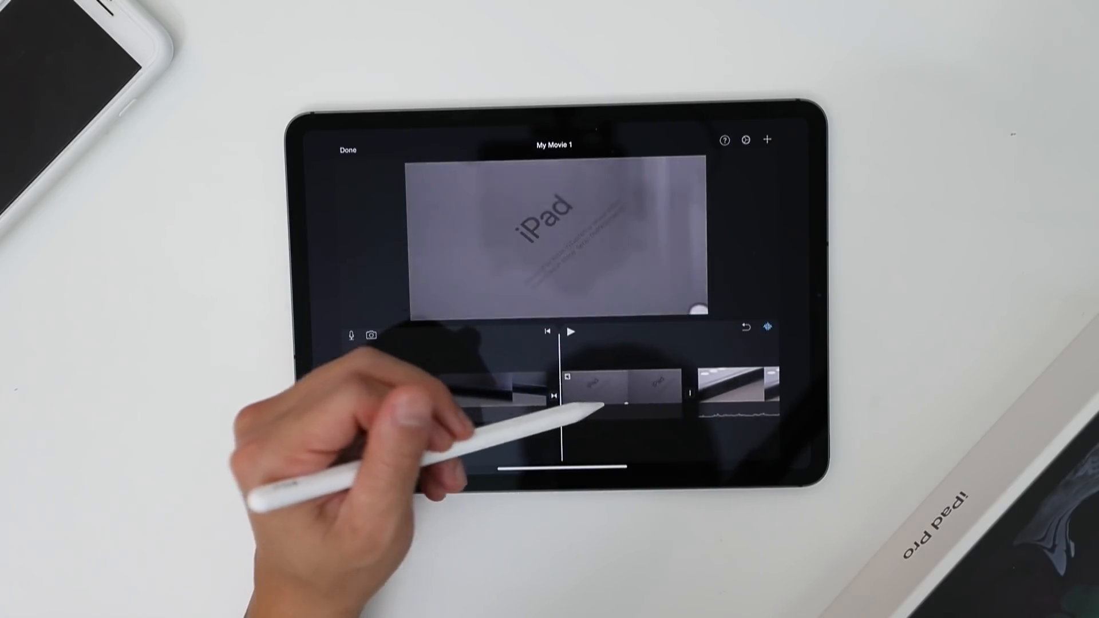
left_click(572, 332)
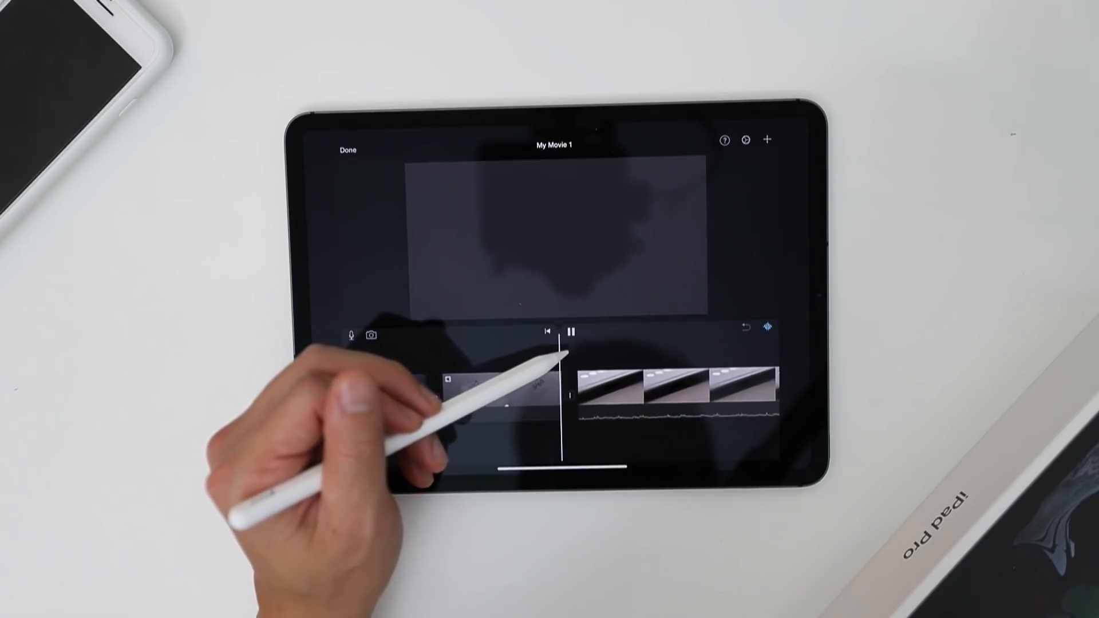
Step: Mute the tablet-edge close-up clip's audio and check it in playback
left_click(570, 331)
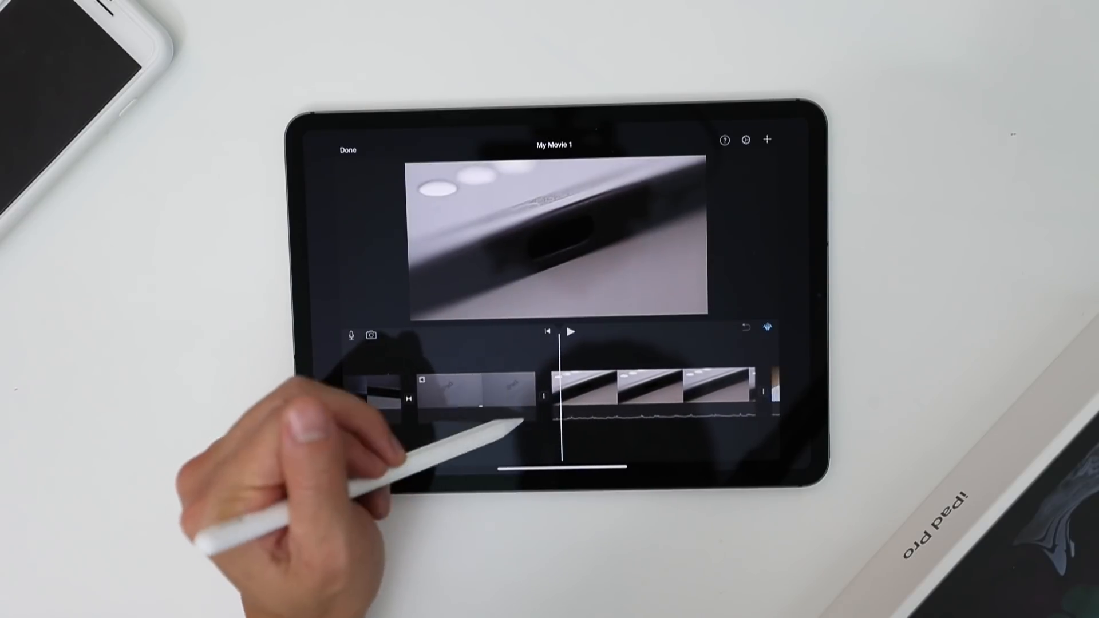
left_click(578, 382)
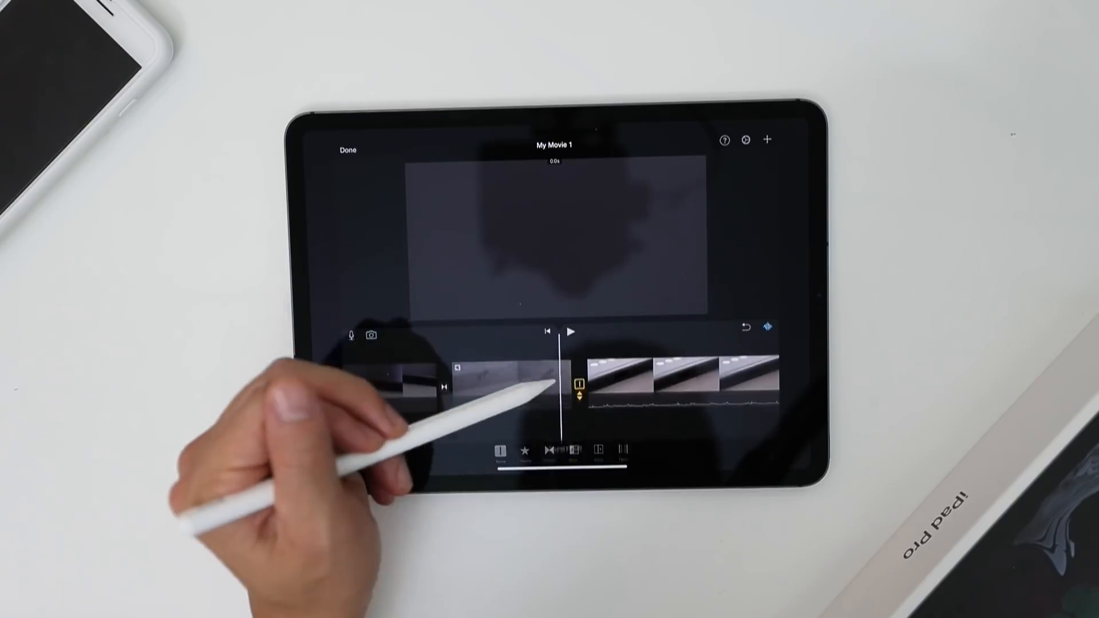
left_click(673, 375)
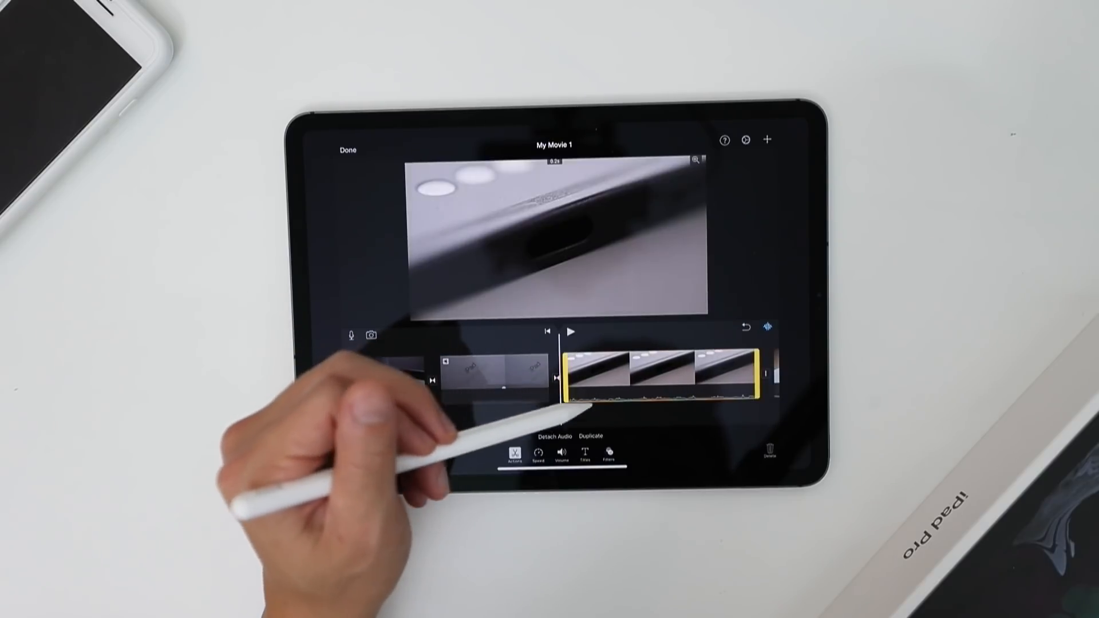
left_click(561, 456)
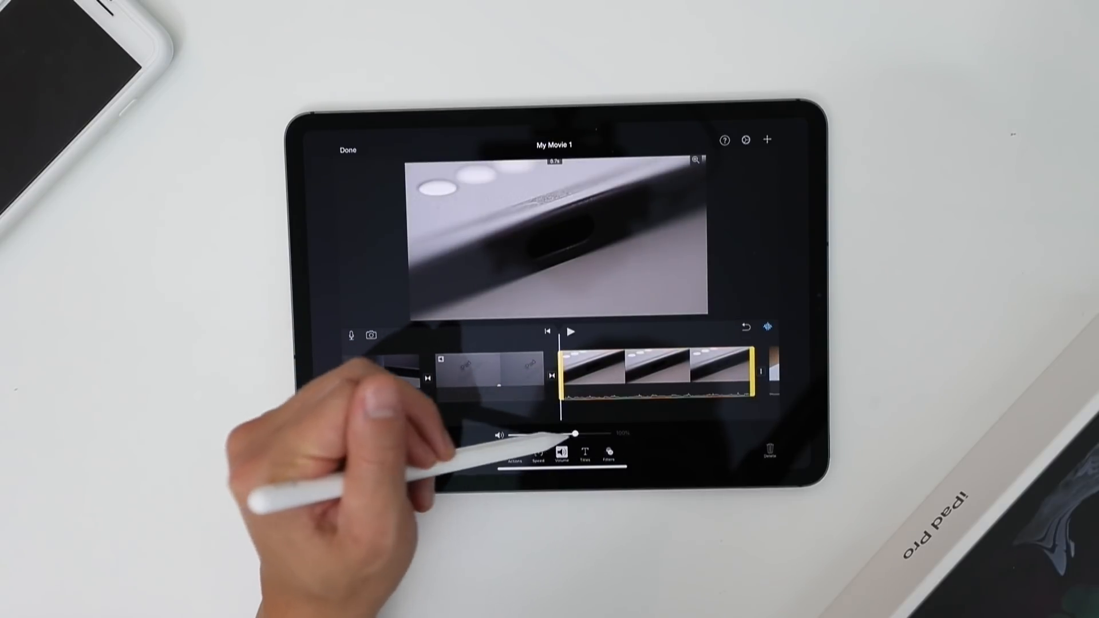
left_click(573, 331)
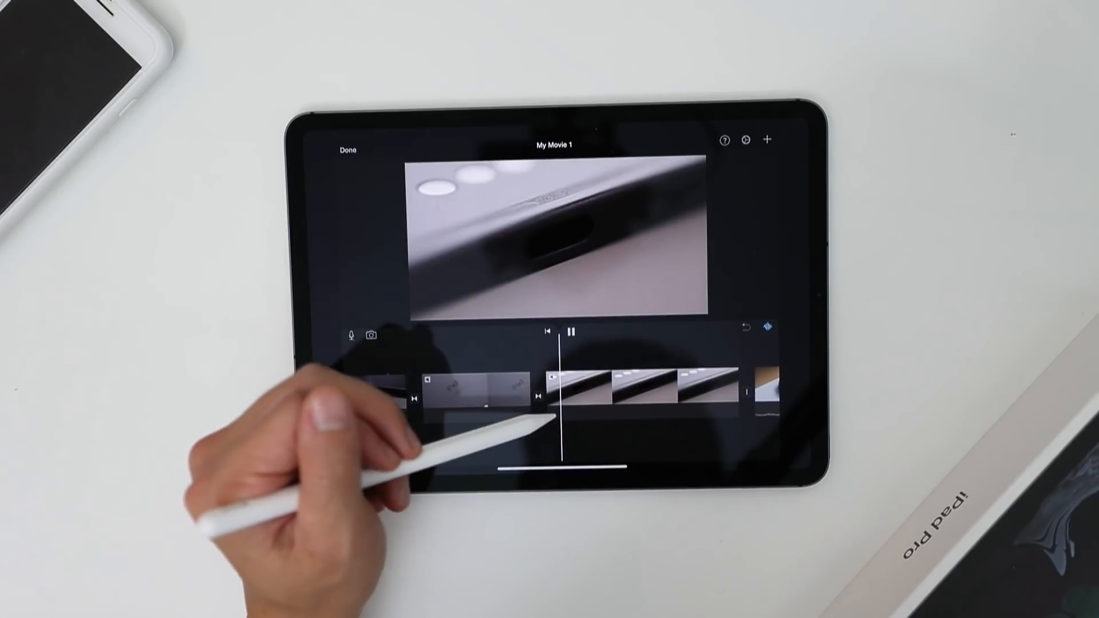
left_click(631, 371)
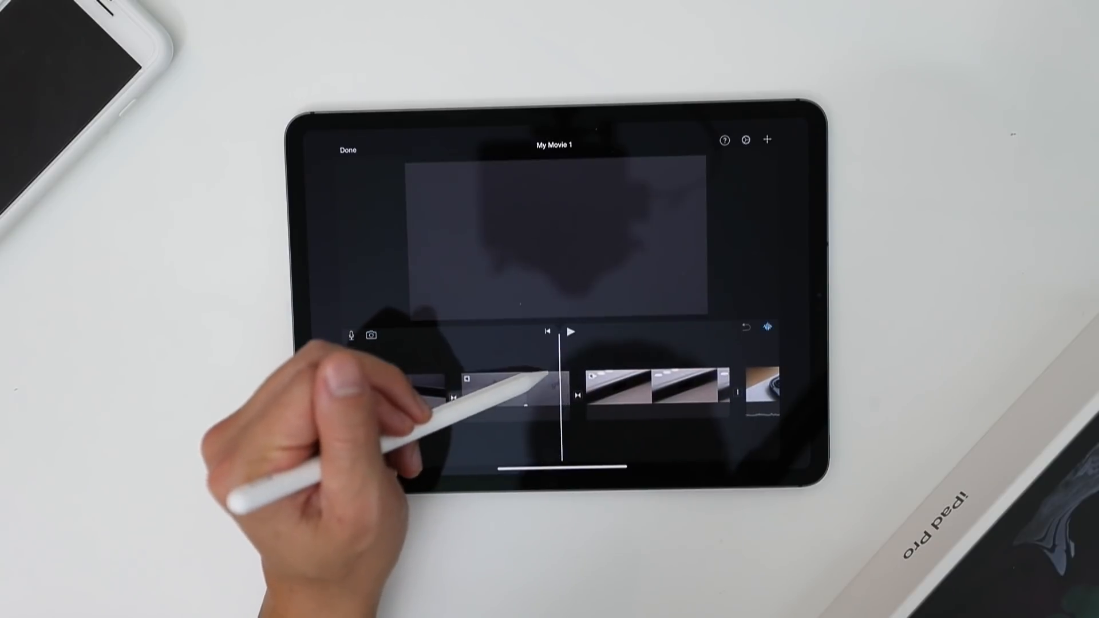
Step: Trim two product clips in the timeline by dragging their edge handles so the movie runs shorter
left_click(573, 332)
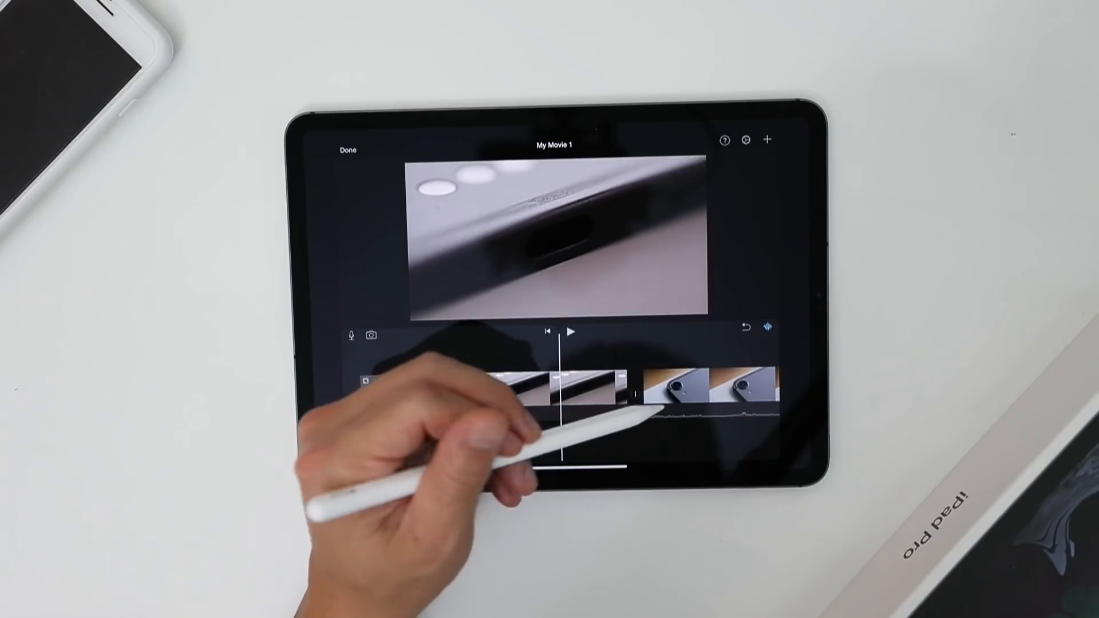
left_click(687, 376)
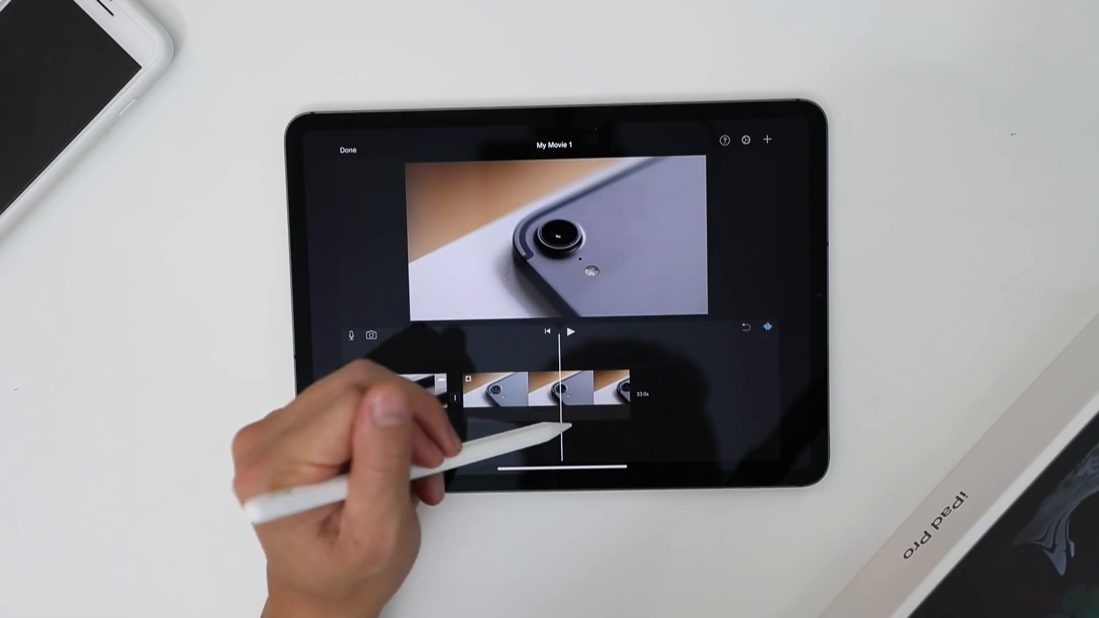
left_click(561, 390)
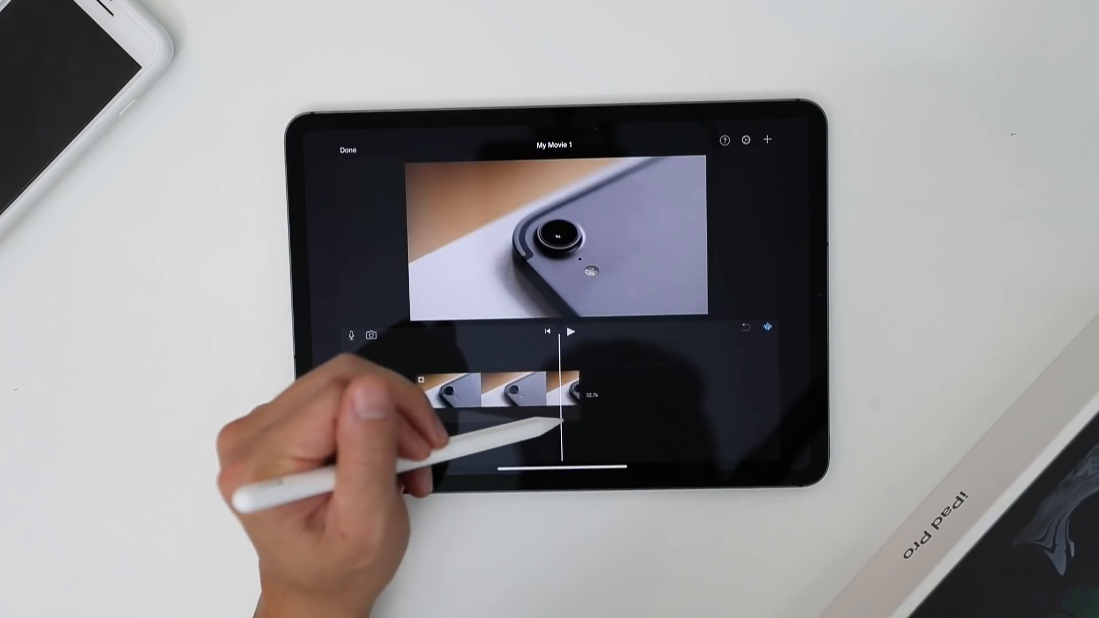
left_click(572, 332)
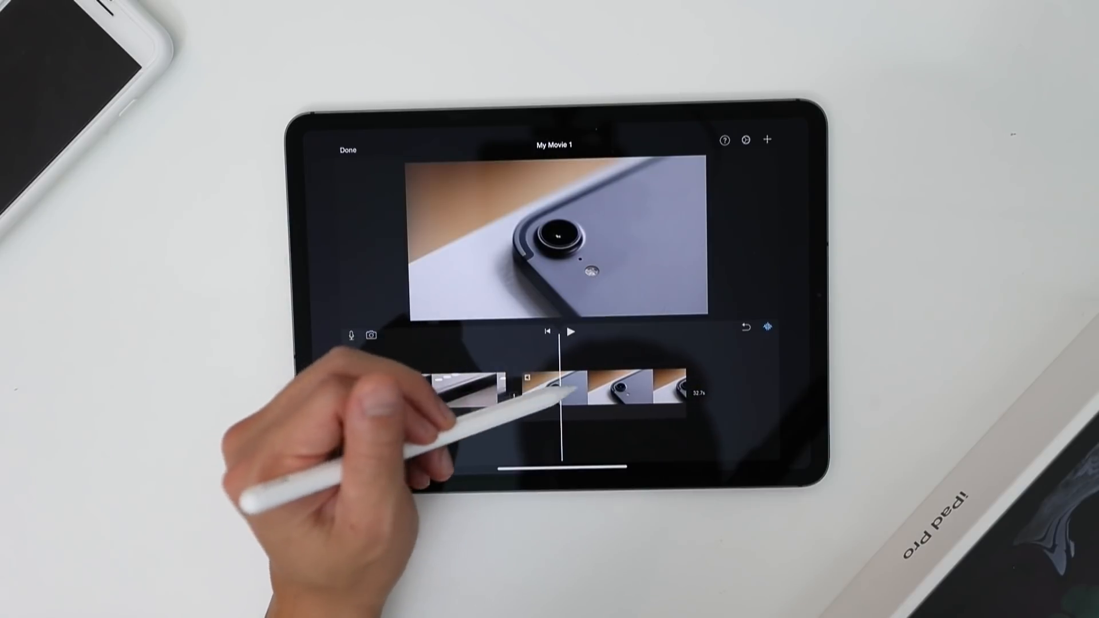
left_click(624, 376)
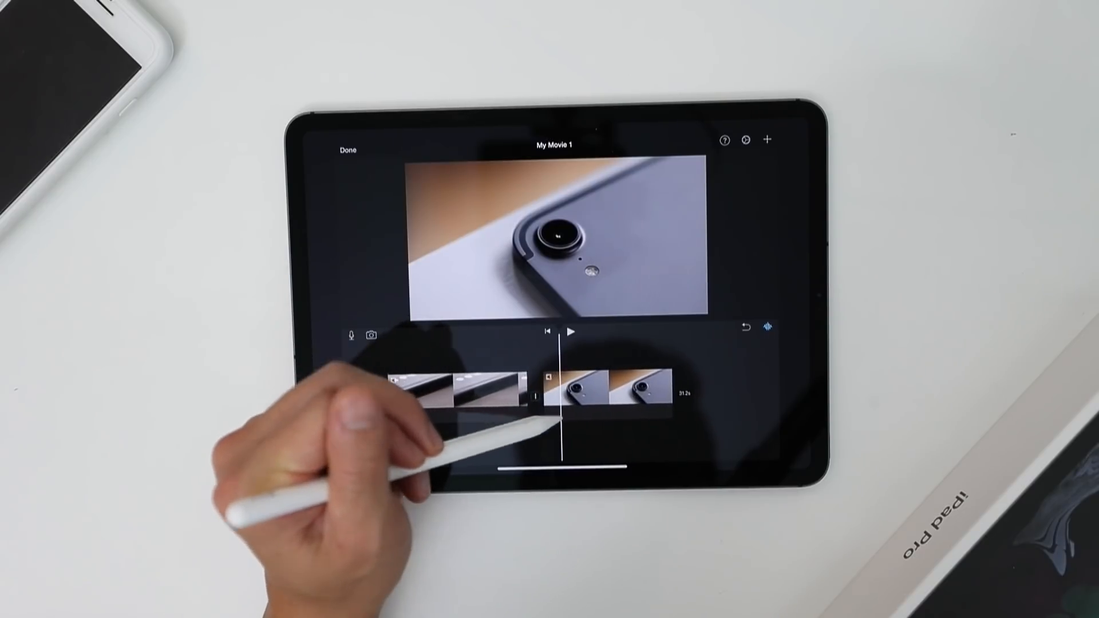
left_click(574, 332)
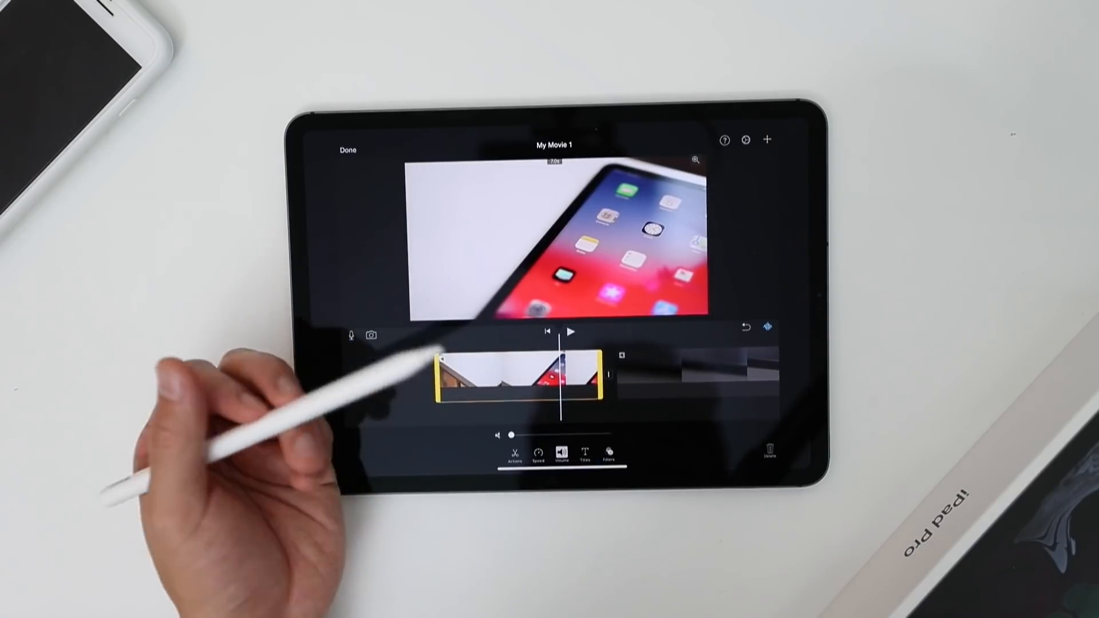
left_click(613, 454)
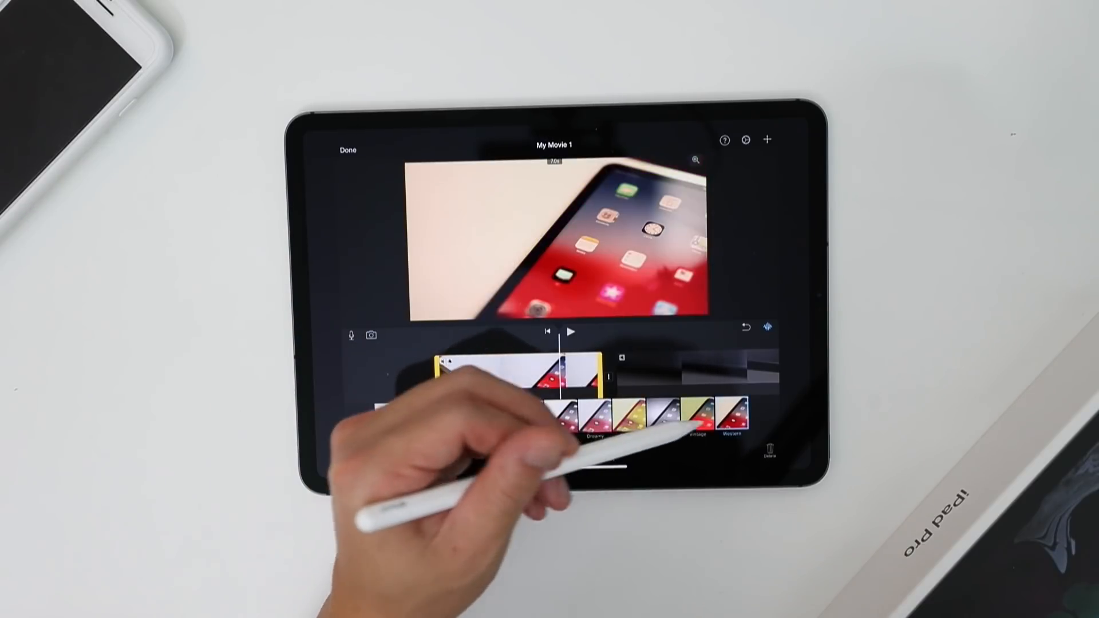
left_click(395, 415)
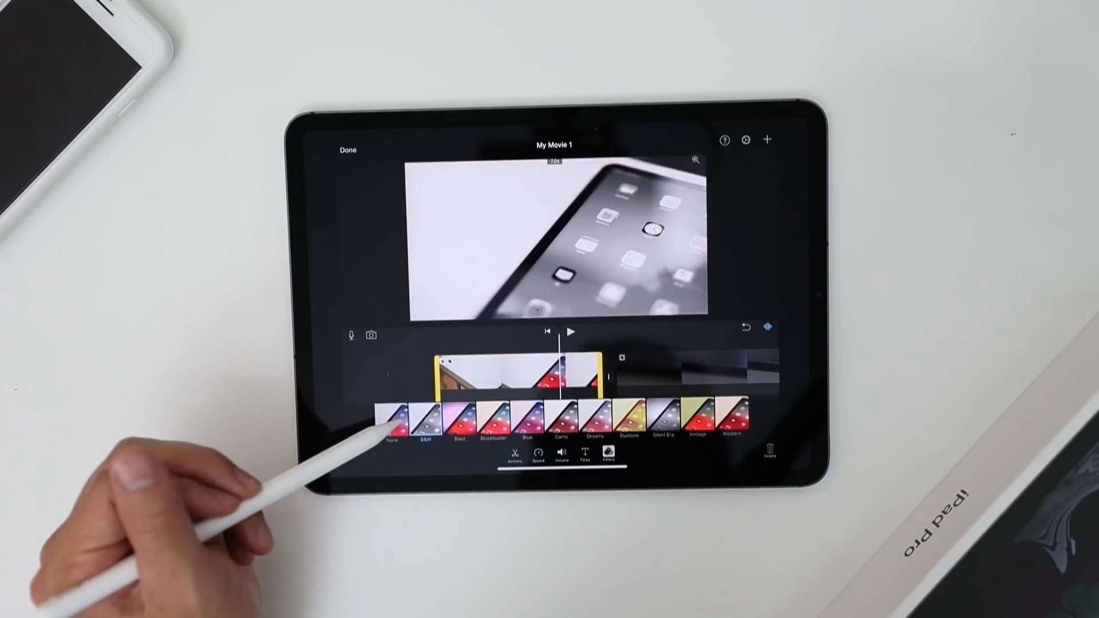
left_click(395, 417)
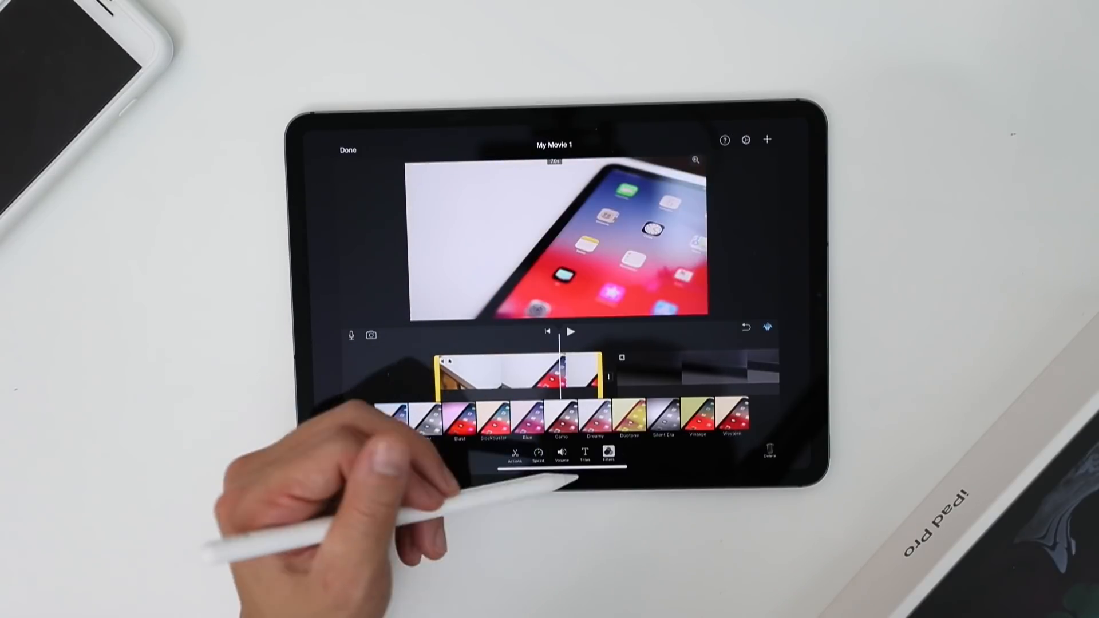
left_click(515, 459)
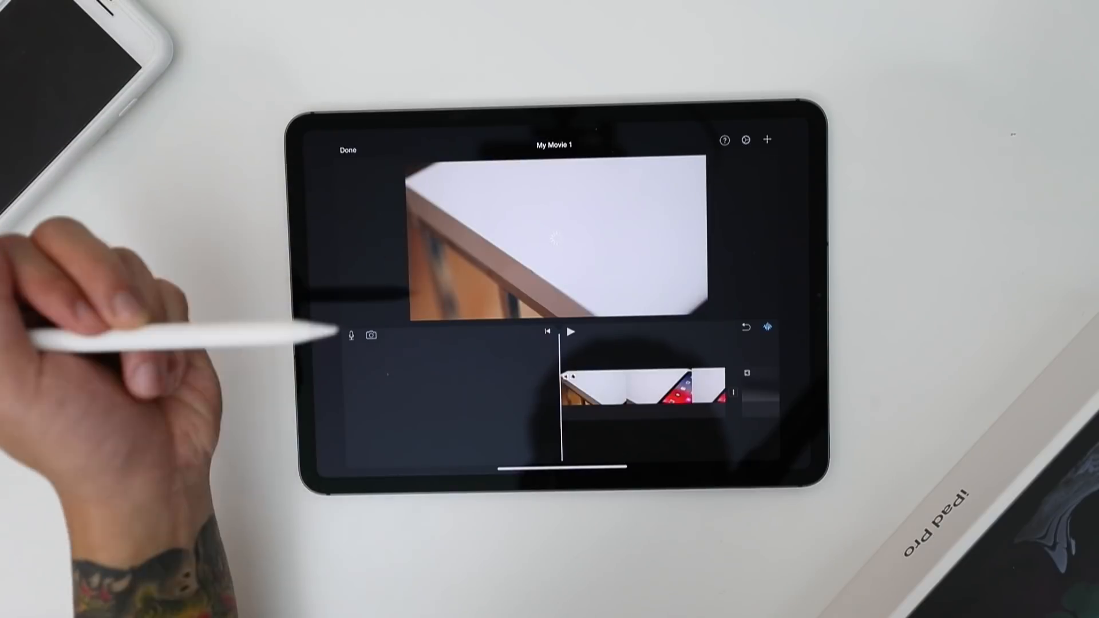
Step: Finish editing and save My Movie 1 as a video to the Photo Library, dismissing the confirmation
left_click(347, 150)
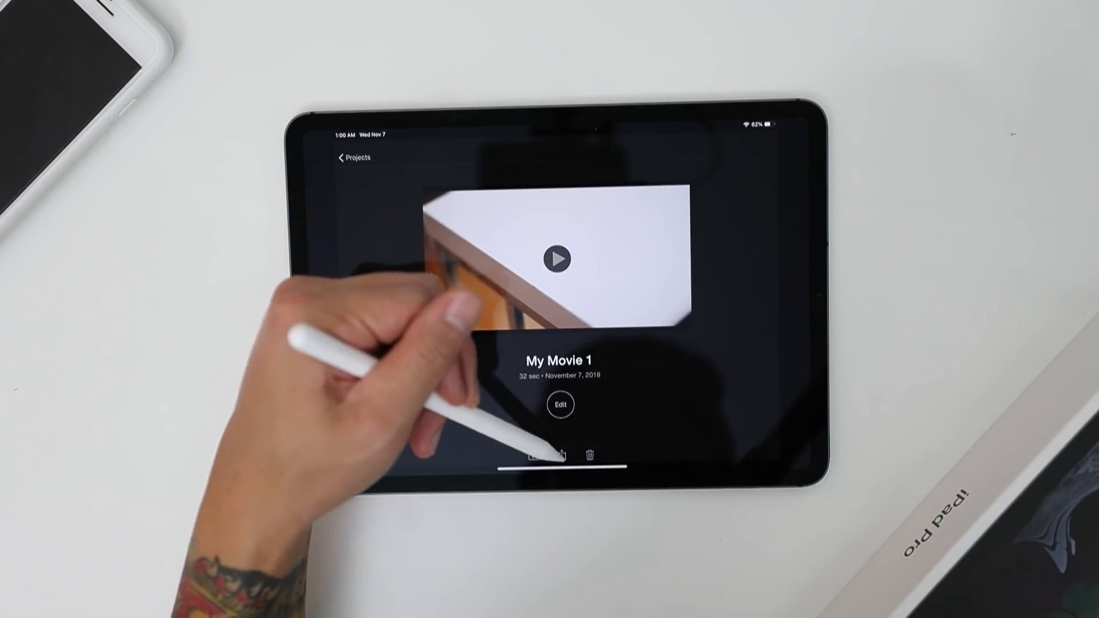
left_click(561, 457)
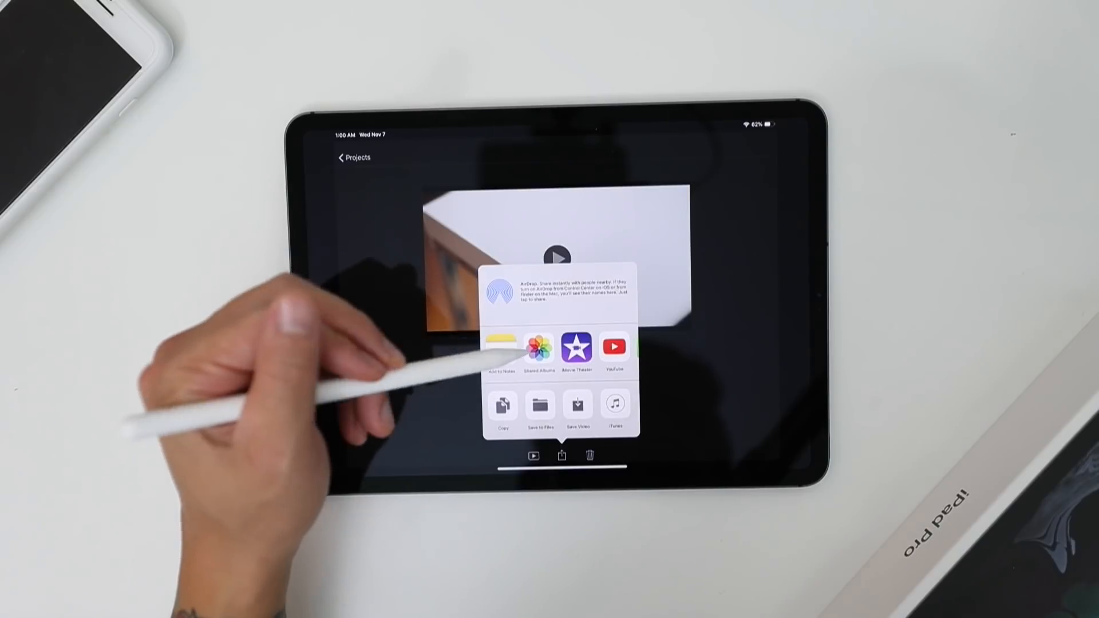
left_click(561, 457)
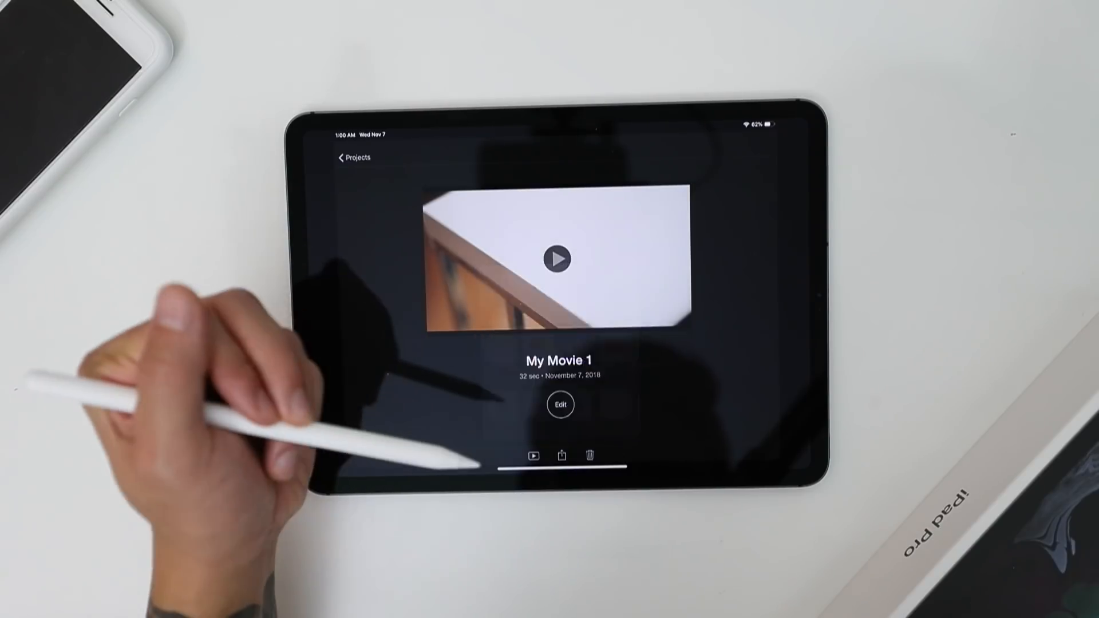
left_click(565, 457)
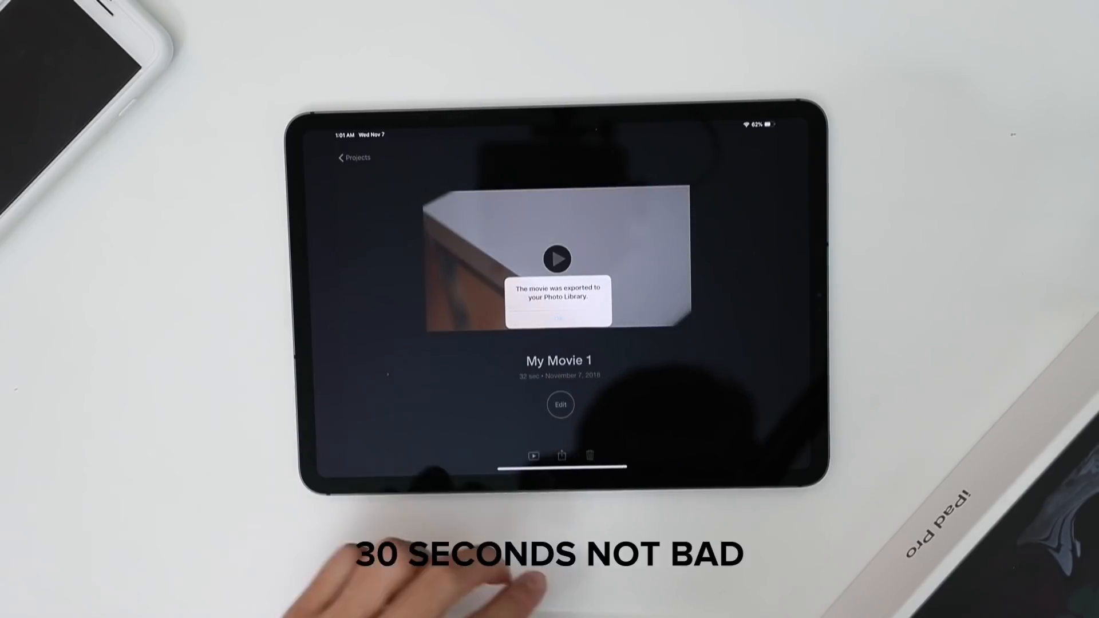
left_click(559, 321)
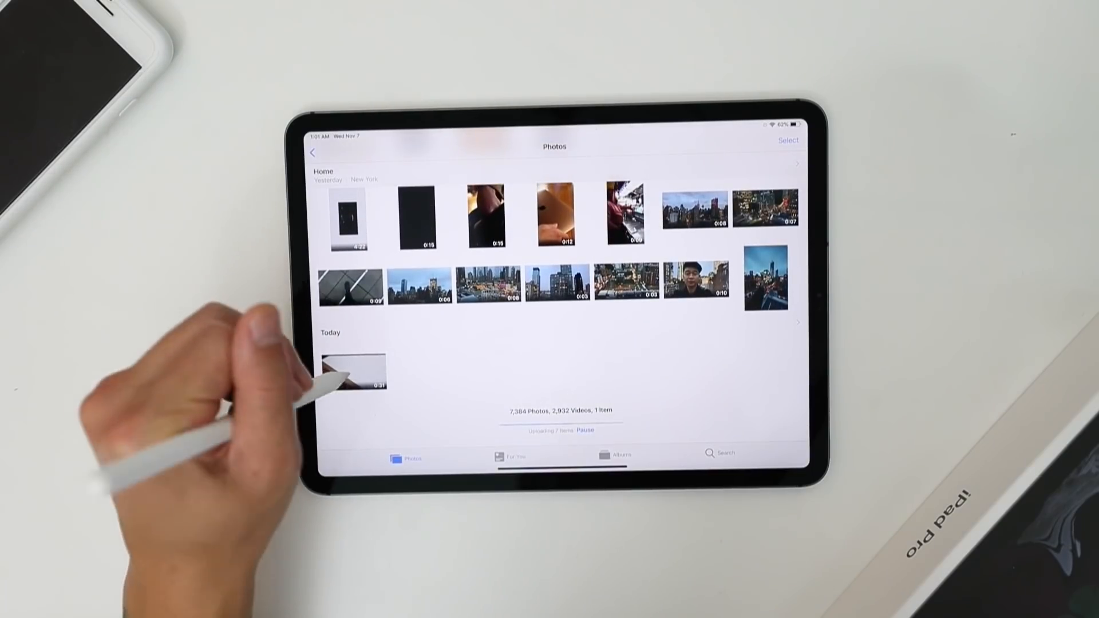
Step: View the newly exported 31-second movie under Today in Photos
left_click(355, 369)
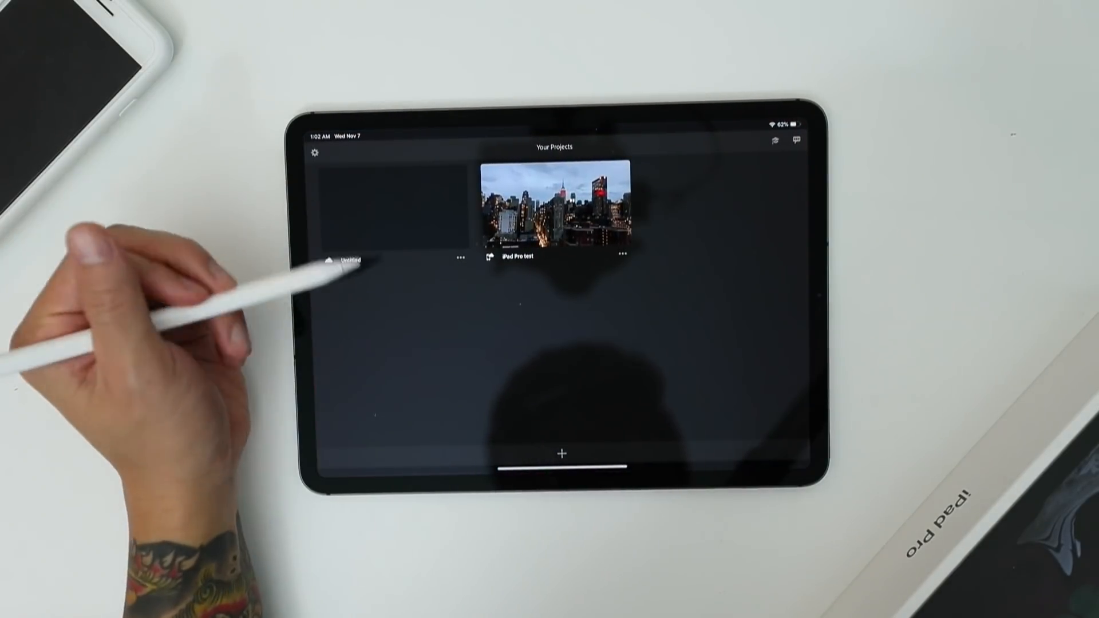
Step: Create a new Untitled project from five Camera Roll city and iPad clips
left_click(559, 453)
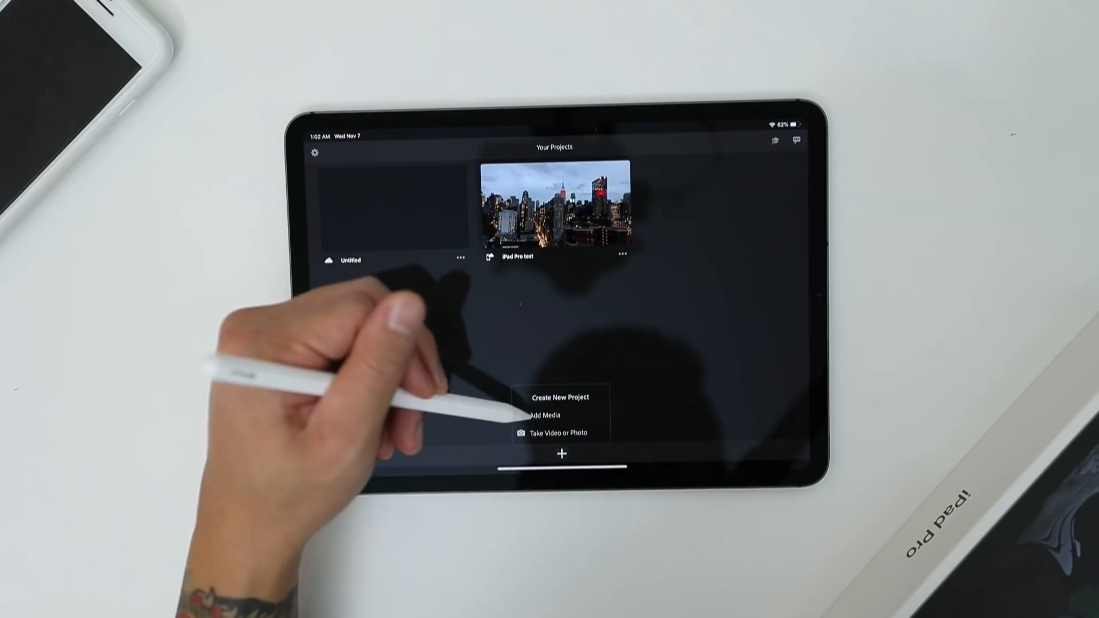
left_click(542, 415)
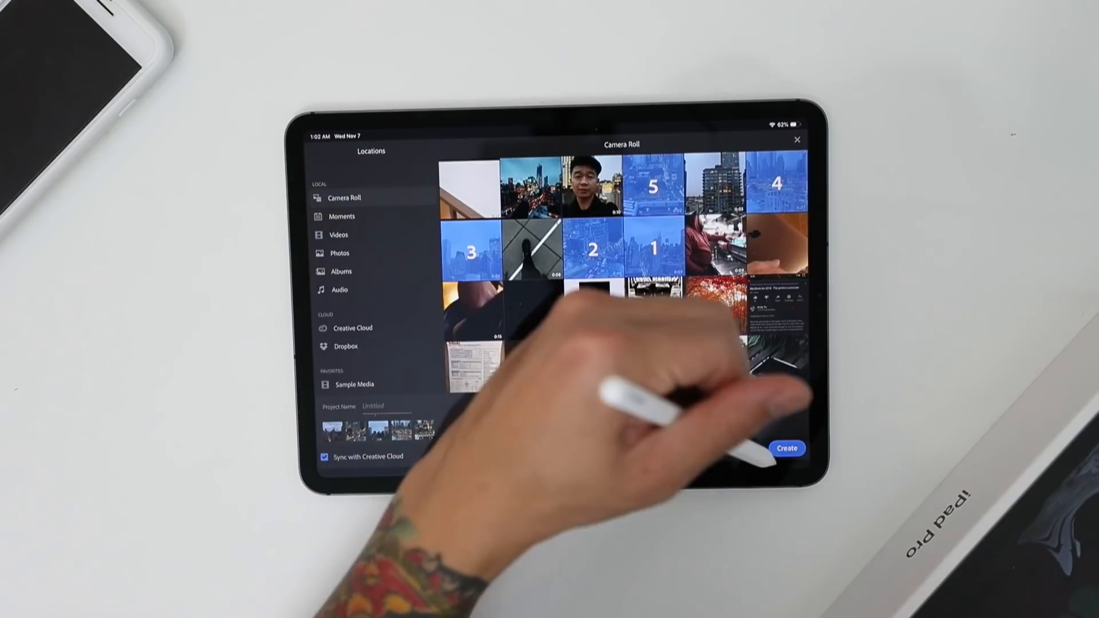
left_click(787, 448)
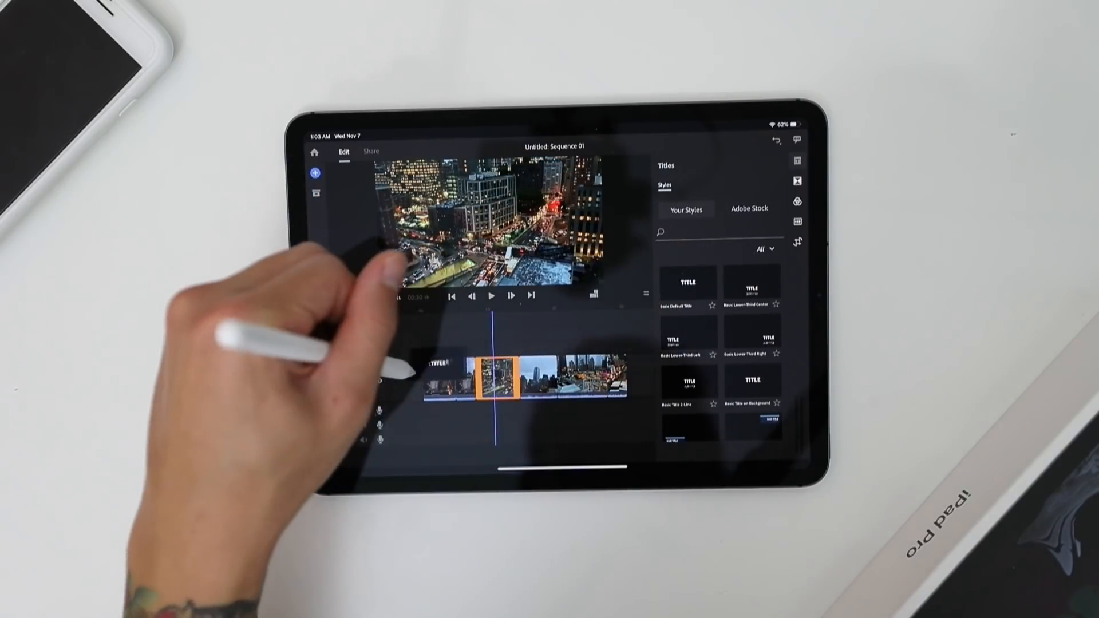
Step: Place the Basic Default Title over the opening city footage and preview it
left_click(688, 283)
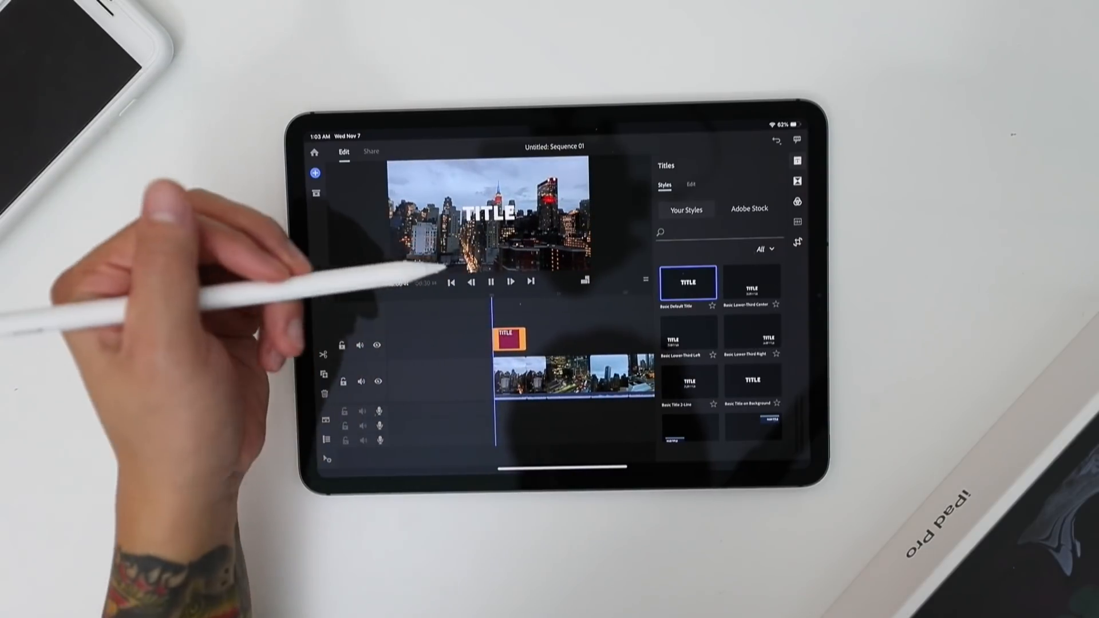
left_click(490, 282)
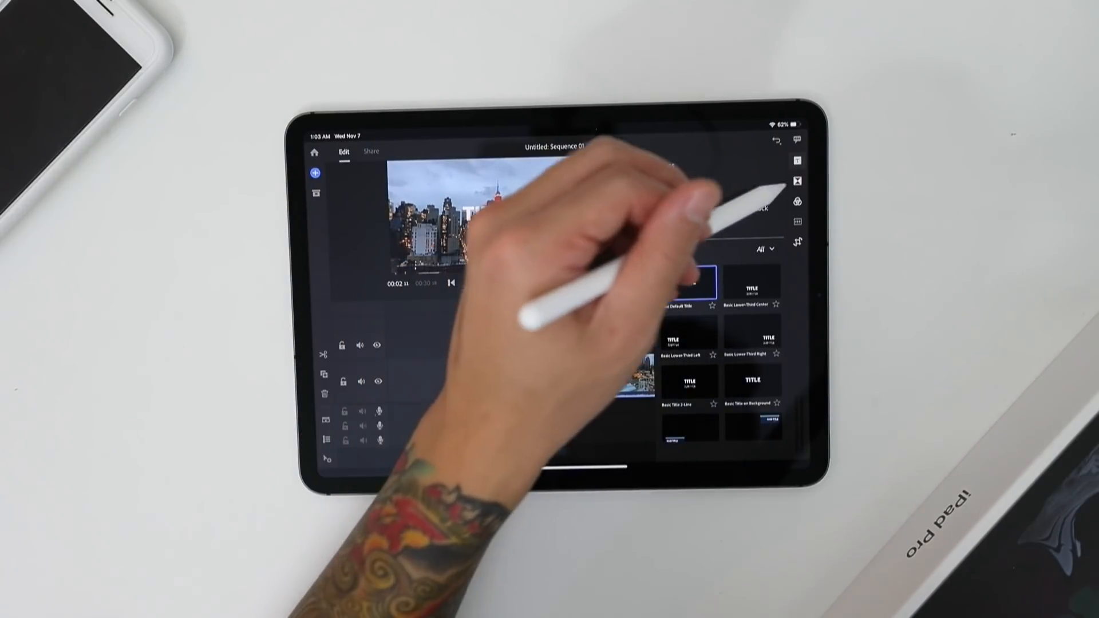
left_click(797, 201)
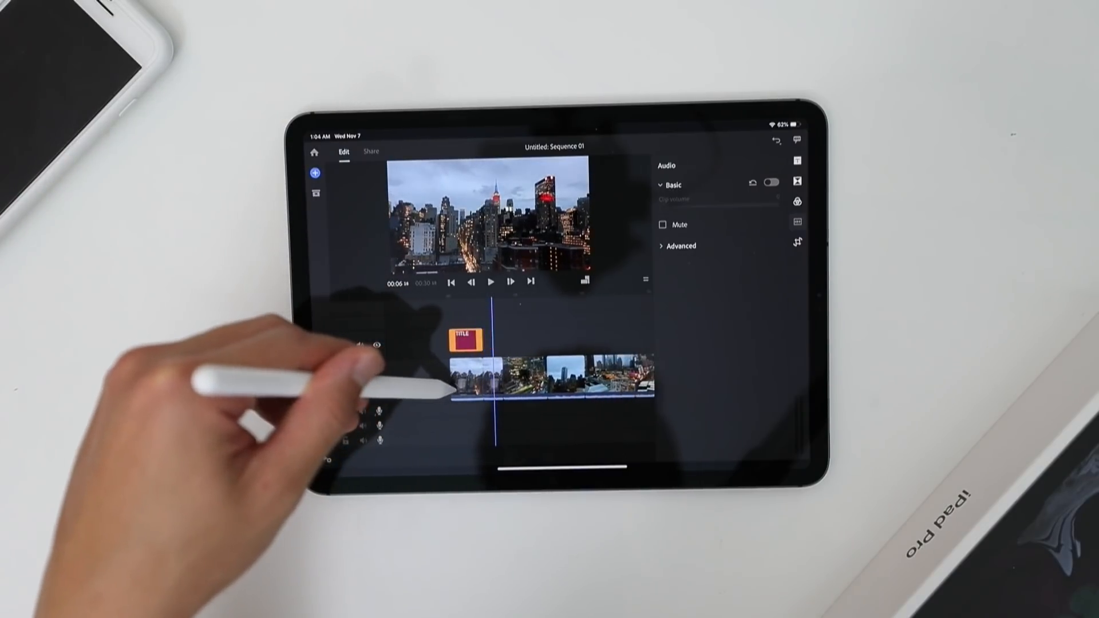
Step: Switch on the Basic Clip volume toggle for a city clip in the Audio panel
left_click(770, 182)
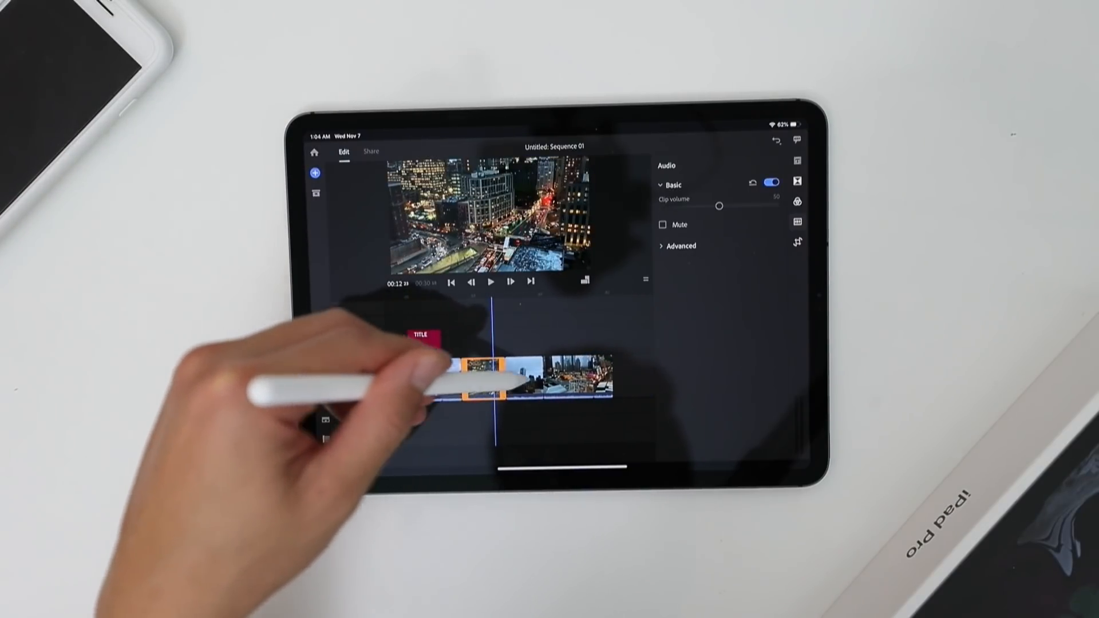